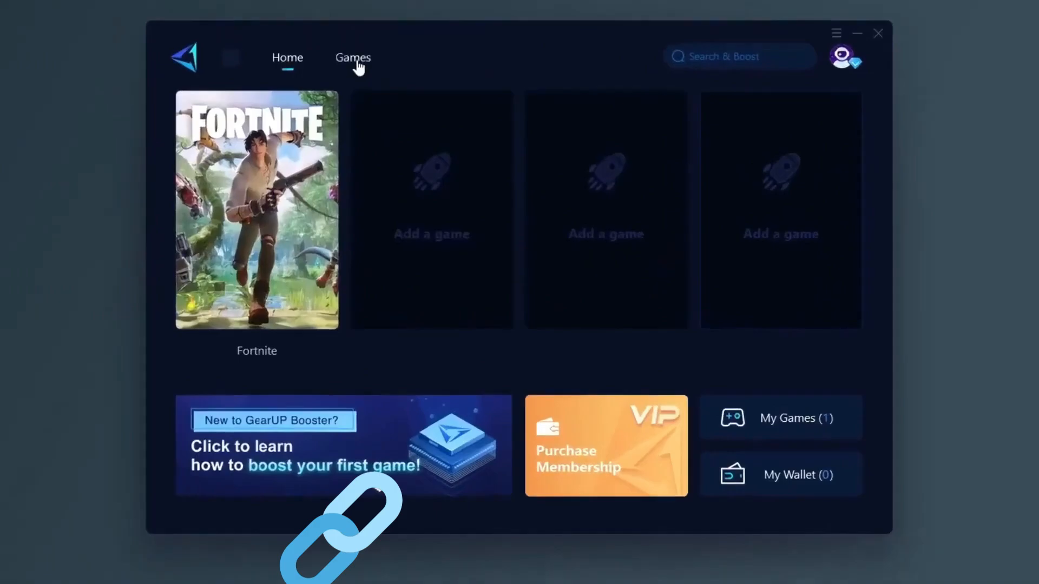
# Step: Follow the download link in the YouTube video description to the GearUP Booster blog page
pyautogui.click(256, 209)
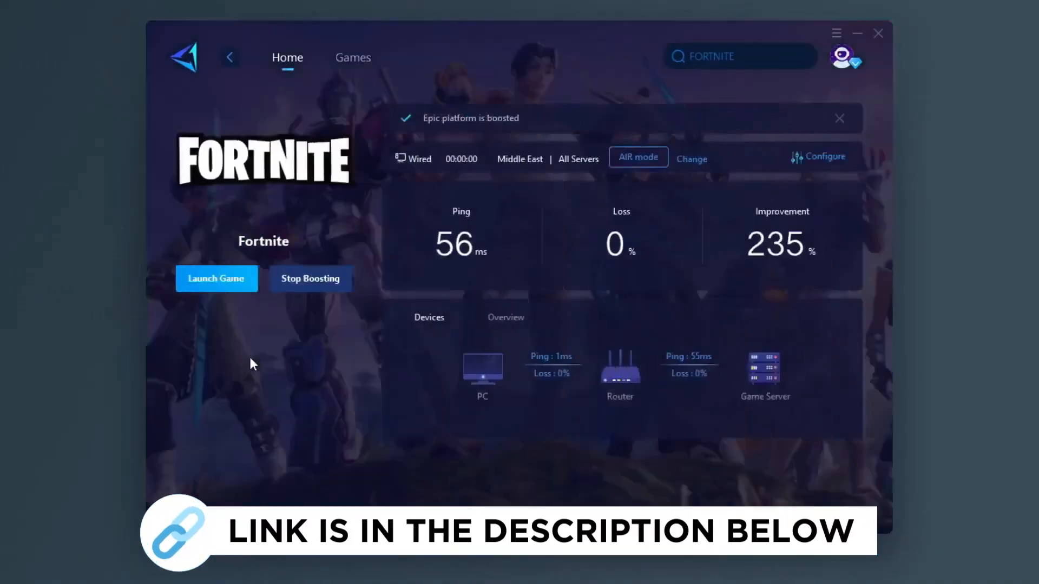
pyautogui.click(353, 57)
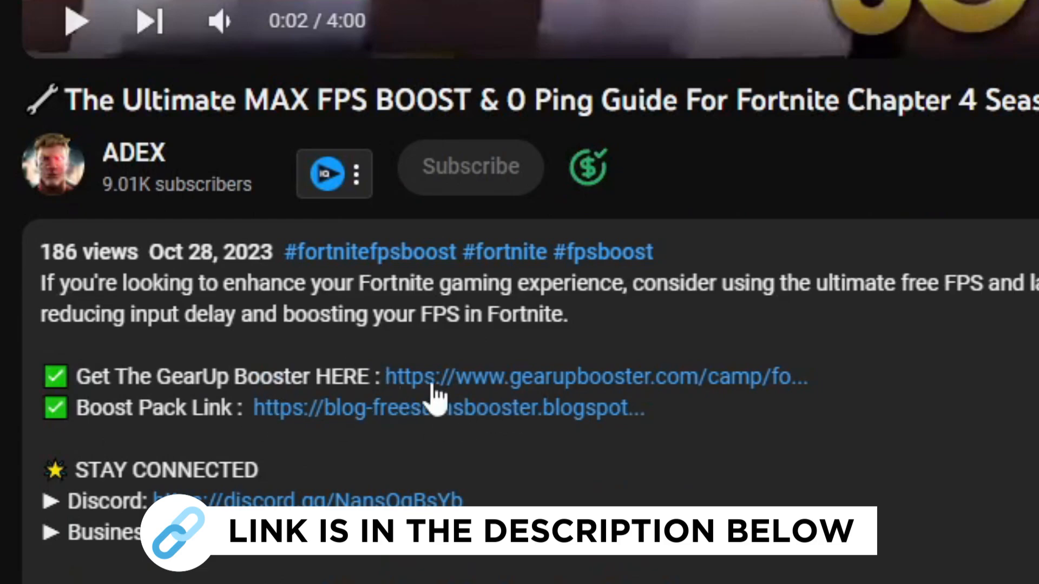
pyautogui.click(589, 375)
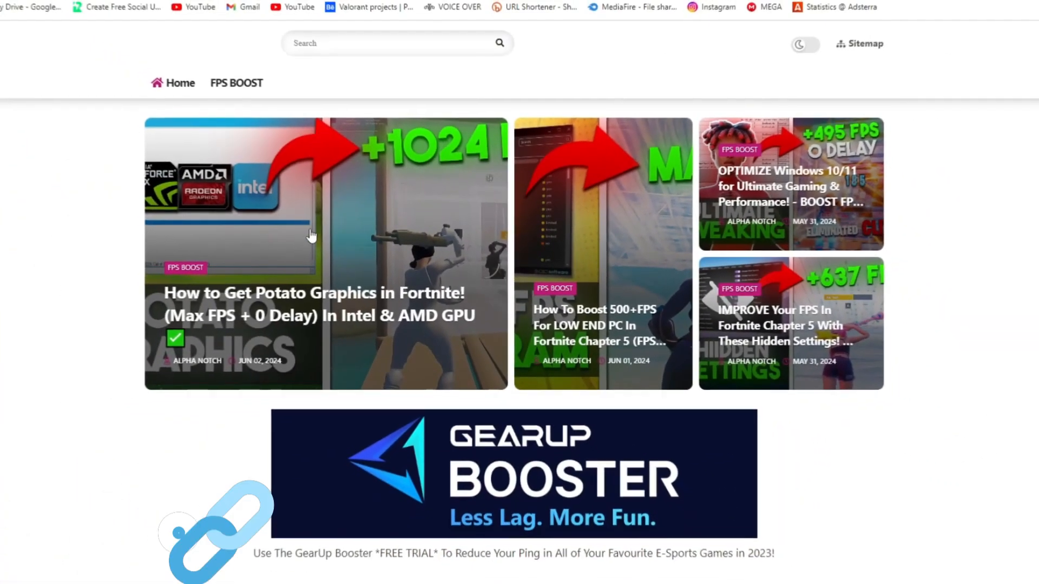
pyautogui.scroll(-3)
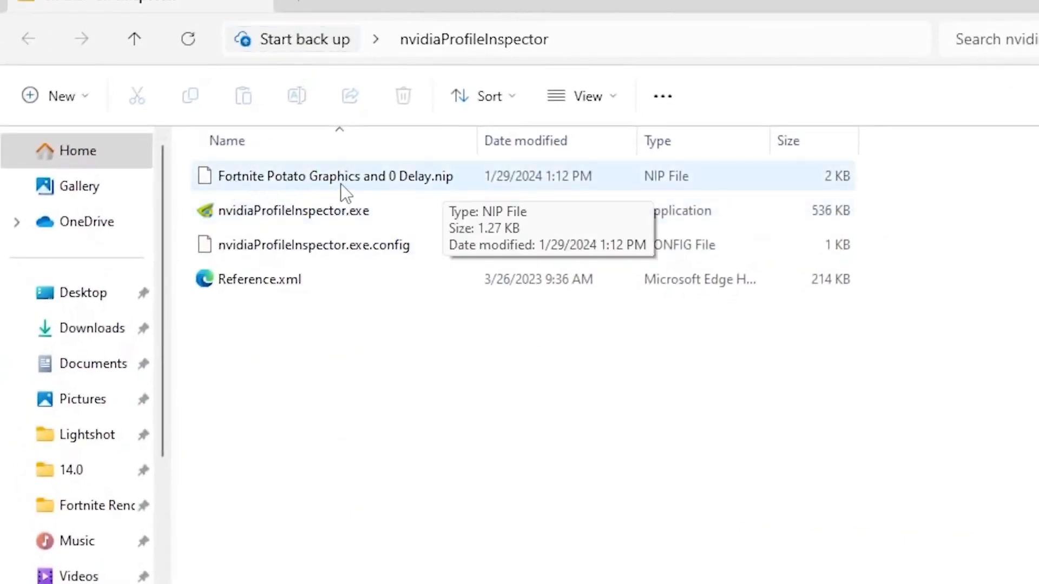
pyautogui.moveTo(468, 187)
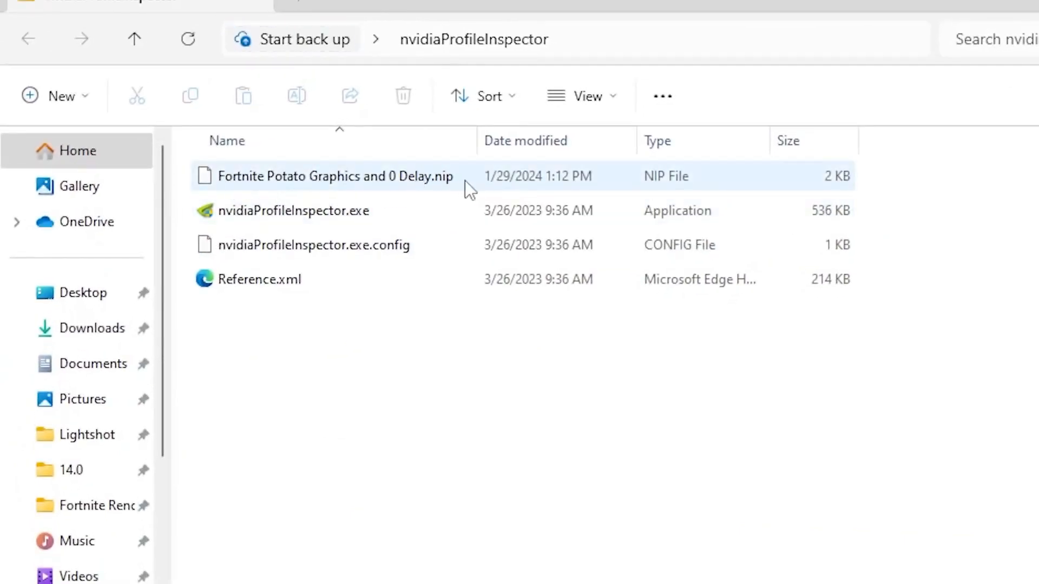
pyautogui.moveTo(294, 211)
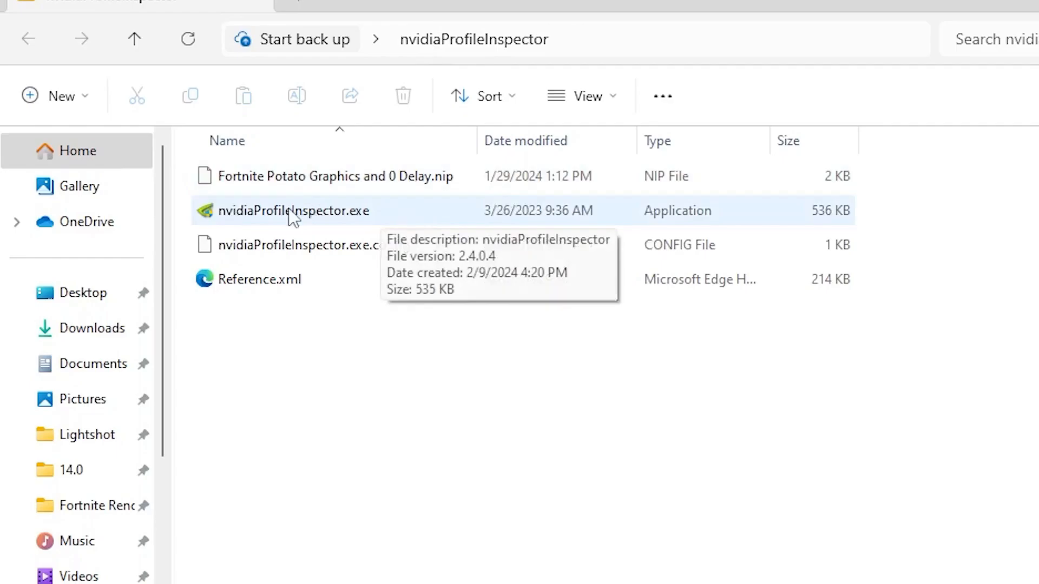
pyautogui.moveTo(340, 218)
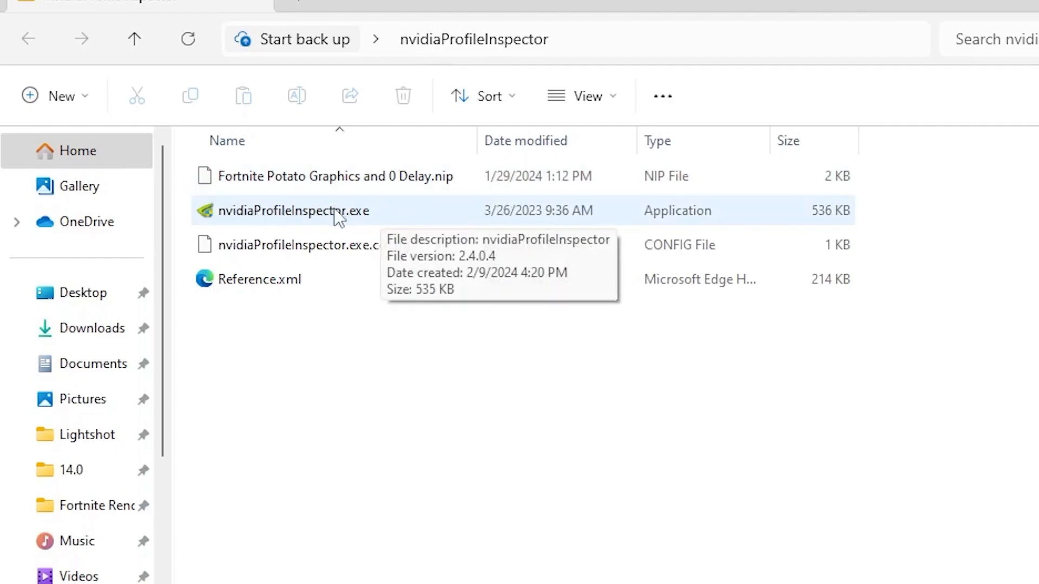
# Step: Launch nvidiaProfileInspector.exe from the folder holding the Fortnite .nip profile
pyautogui.click(294, 211)
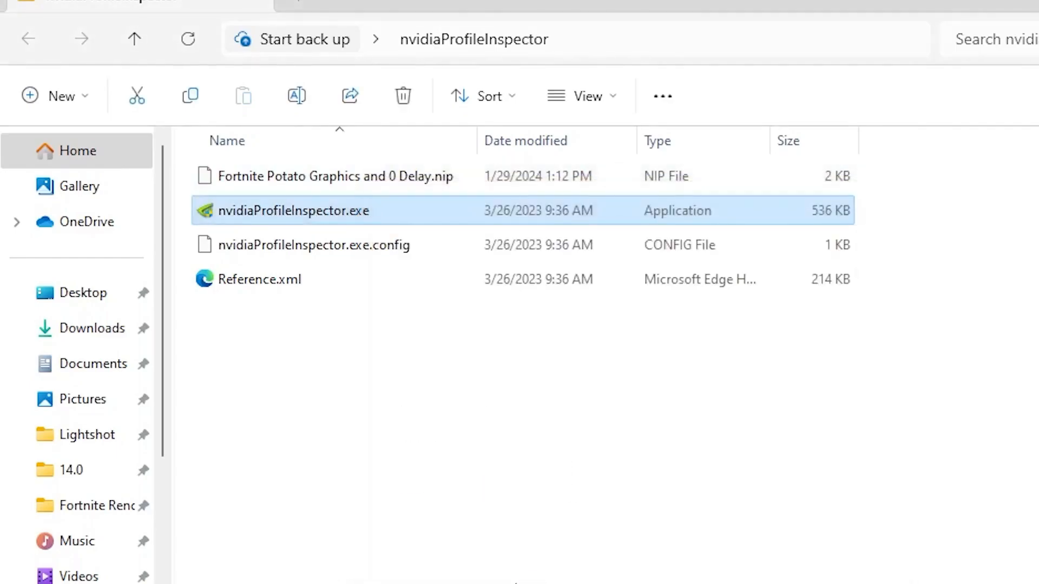
pyautogui.doubleClick(293, 211)
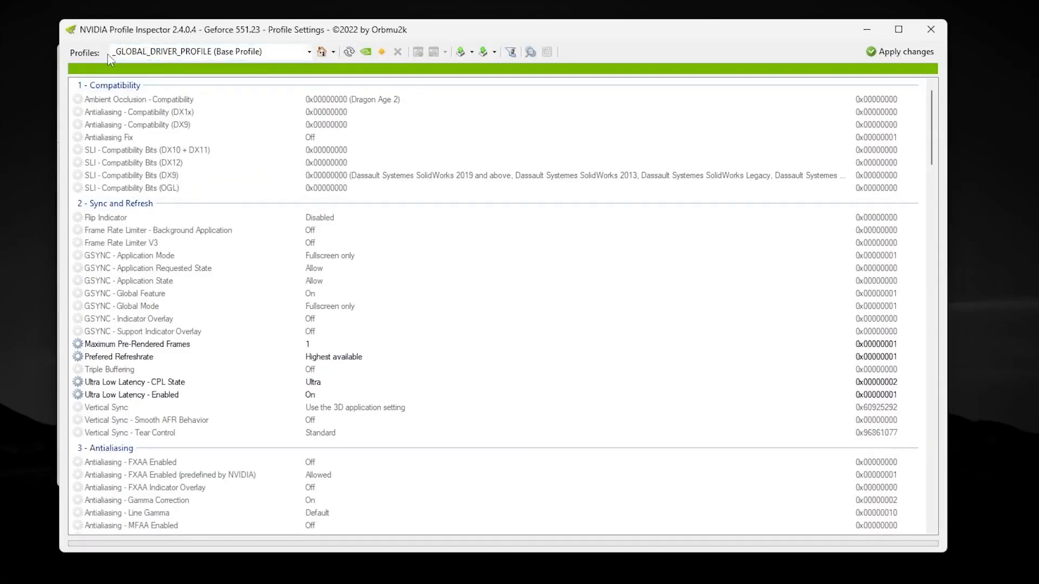
# Step: Search the Profiles box for 'for' and load the Fortnite profile
pyautogui.write('fort')
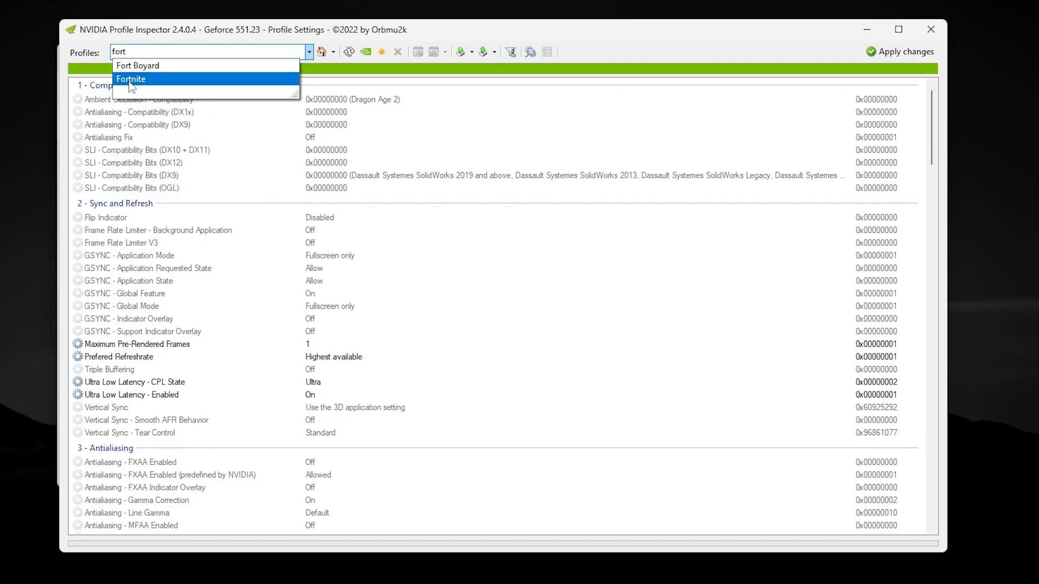
pyautogui.click(131, 79)
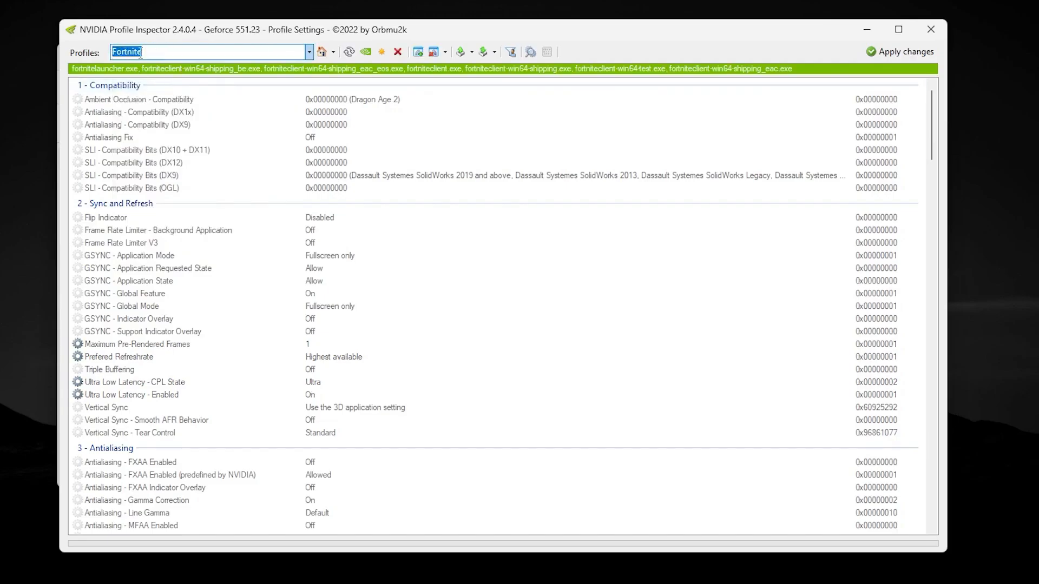
pyautogui.moveTo(285, 229)
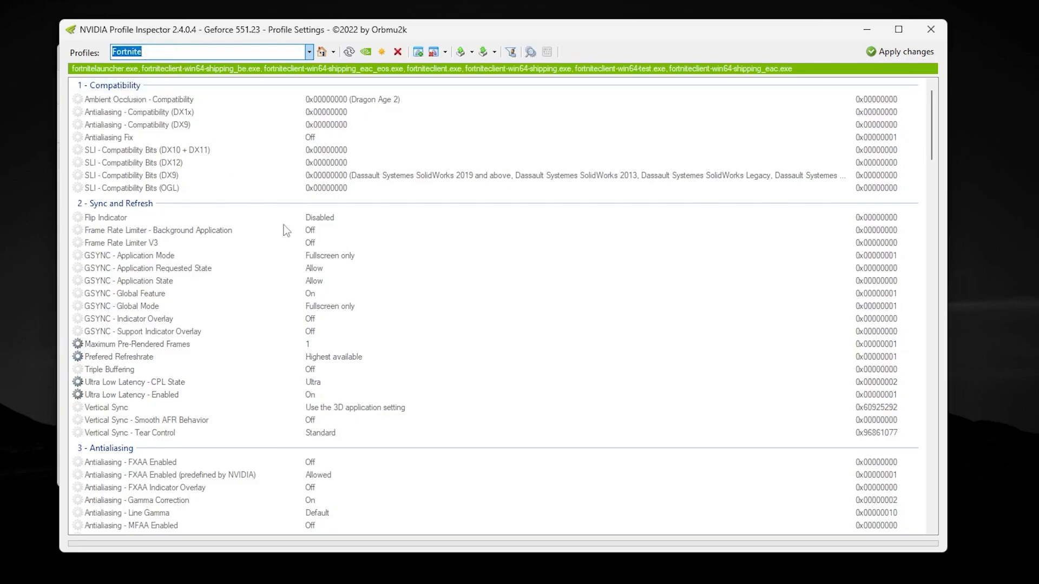
# Step: Raise the Texture Filtering LOD Bias setting from +1.0000 to +2.0000
pyautogui.scroll(-3)
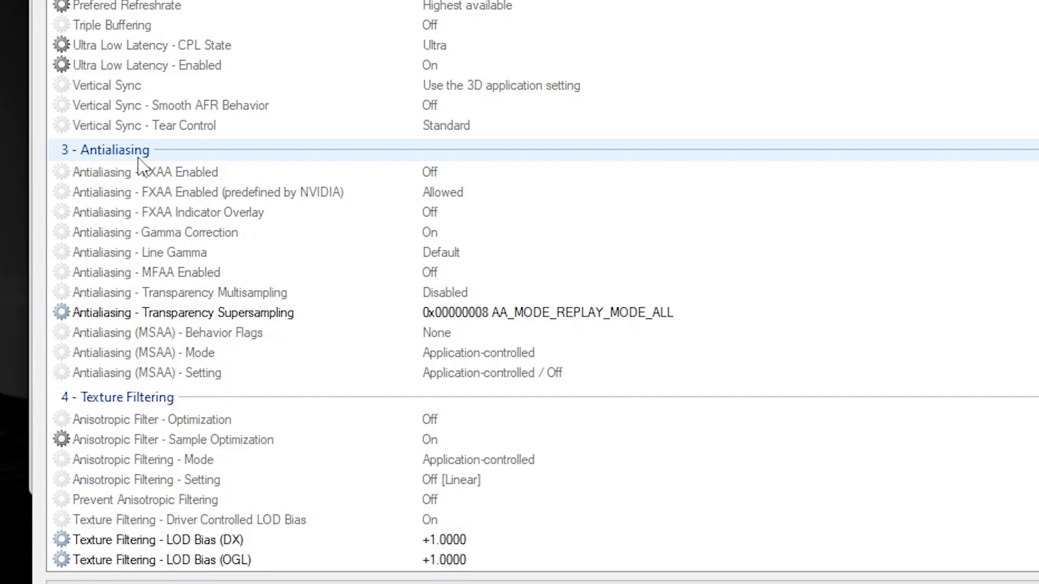
pyautogui.moveTo(256, 324)
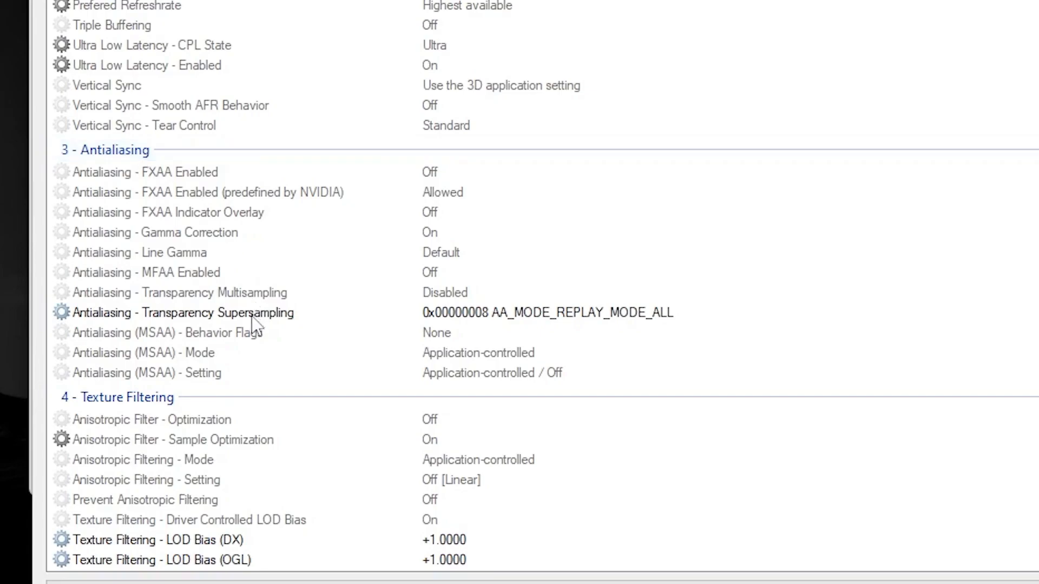
pyautogui.moveTo(96, 324)
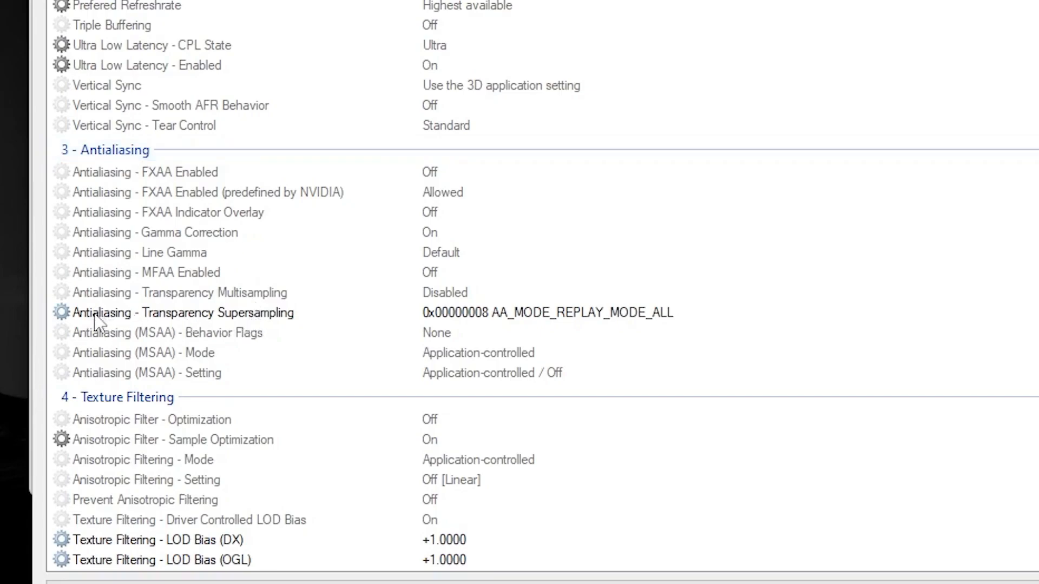
pyautogui.moveTo(242, 318)
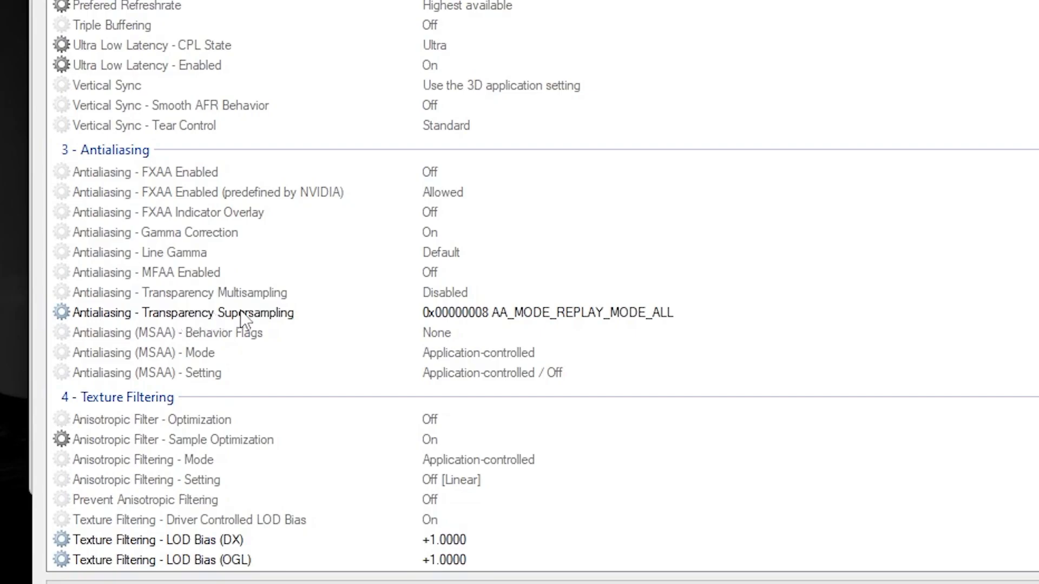
pyautogui.moveTo(527, 329)
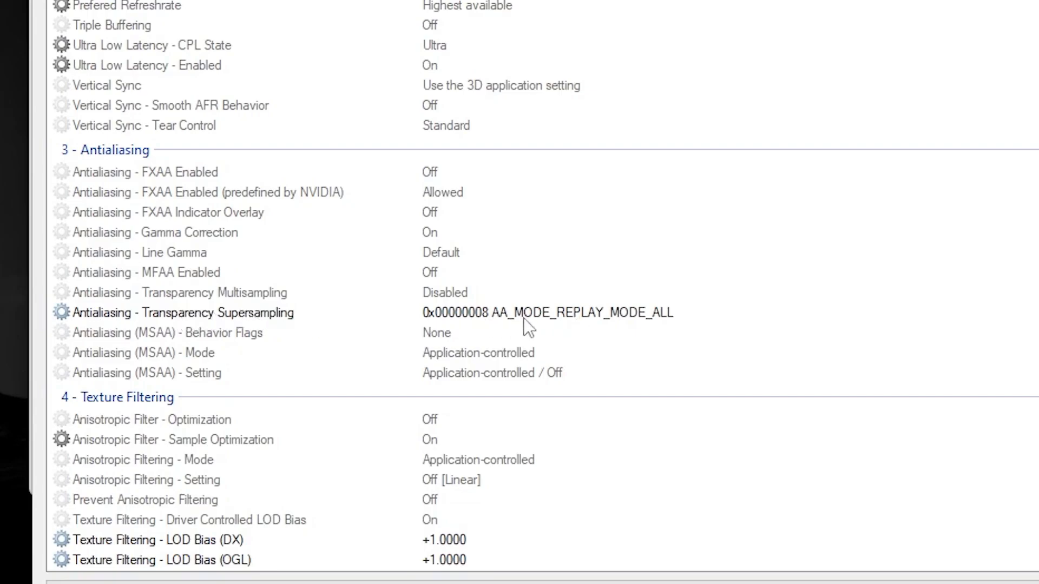
pyautogui.moveTo(582, 321)
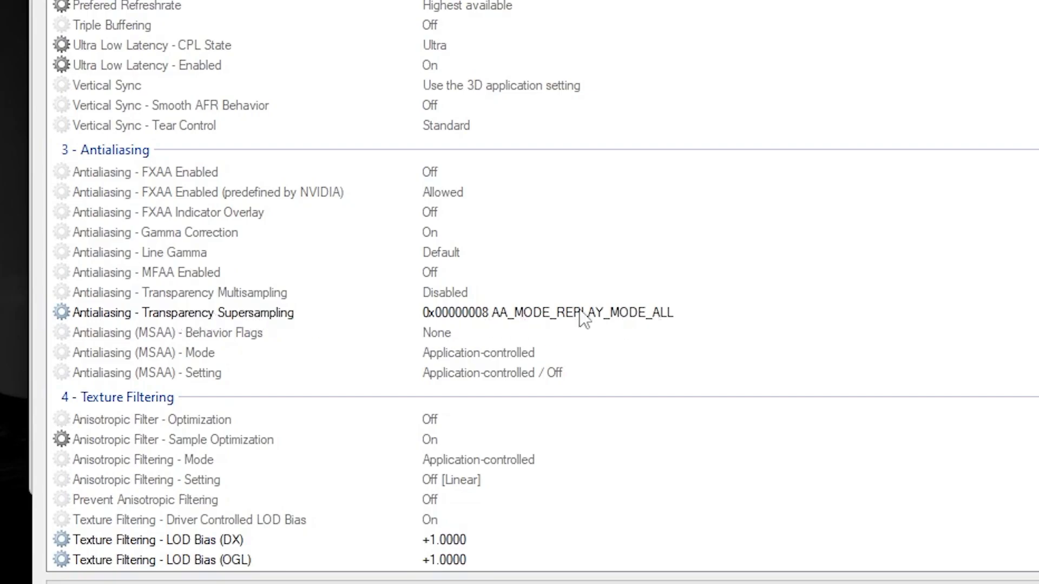
pyautogui.scroll(-3)
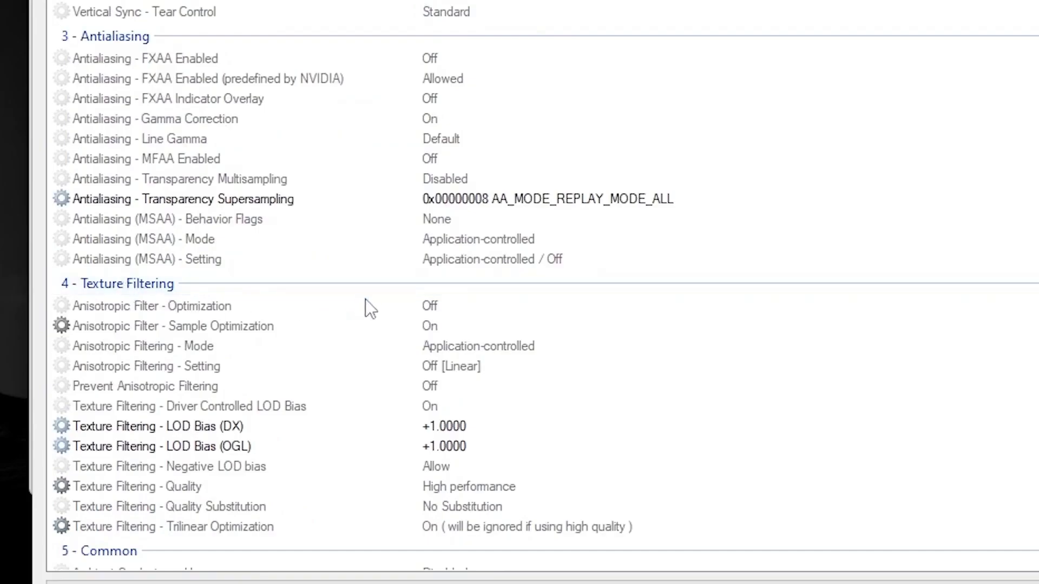
pyautogui.moveTo(84, 439)
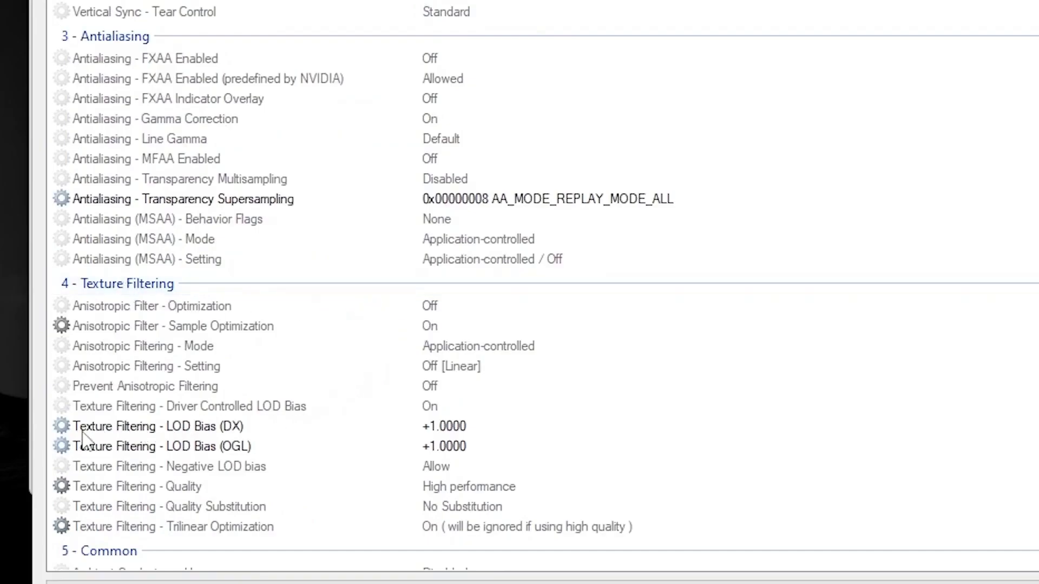
pyautogui.moveTo(245, 444)
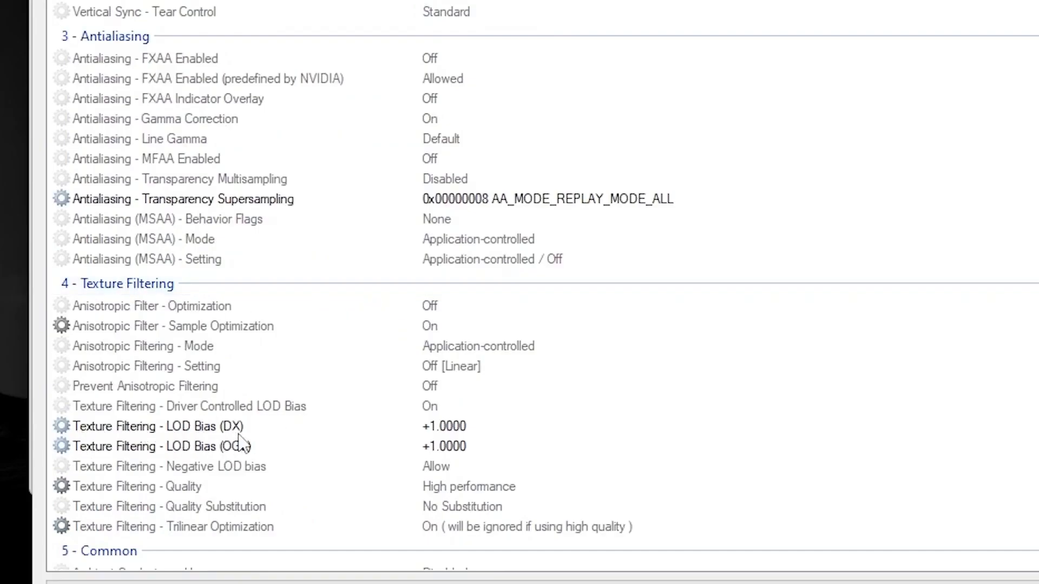
pyautogui.moveTo(388, 418)
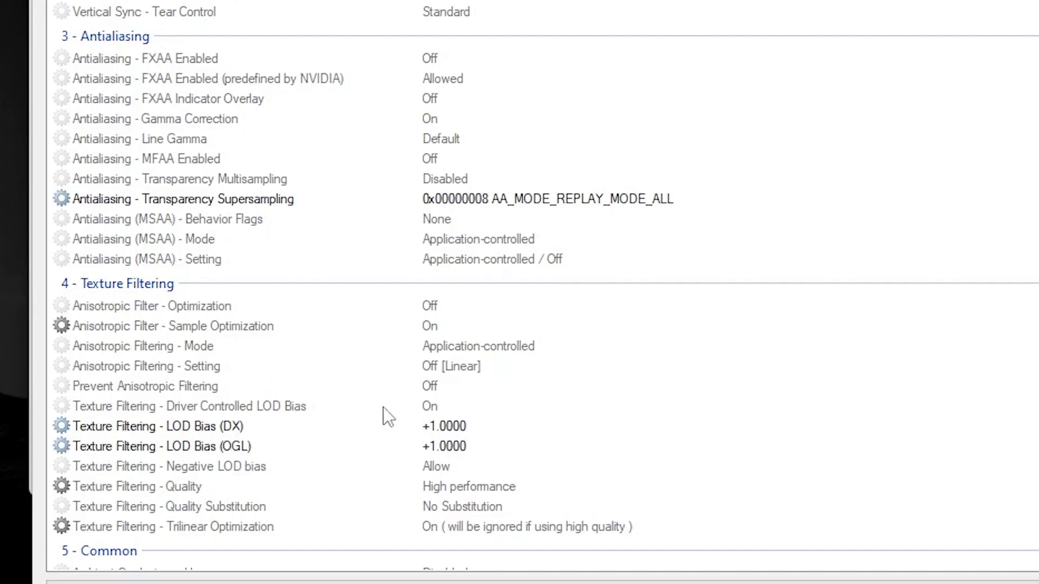
pyautogui.click(166, 426)
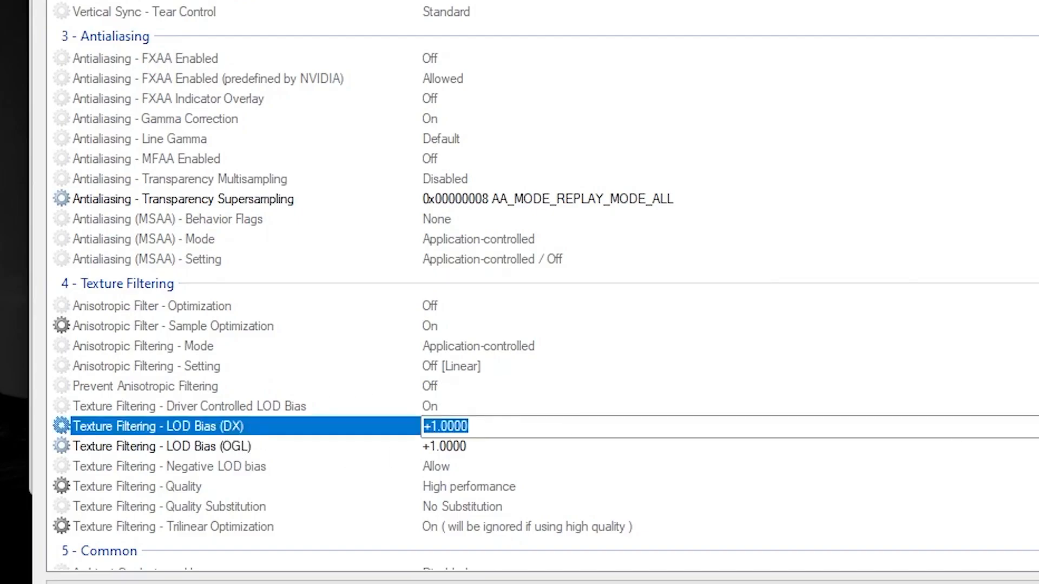
pyautogui.click(443, 426)
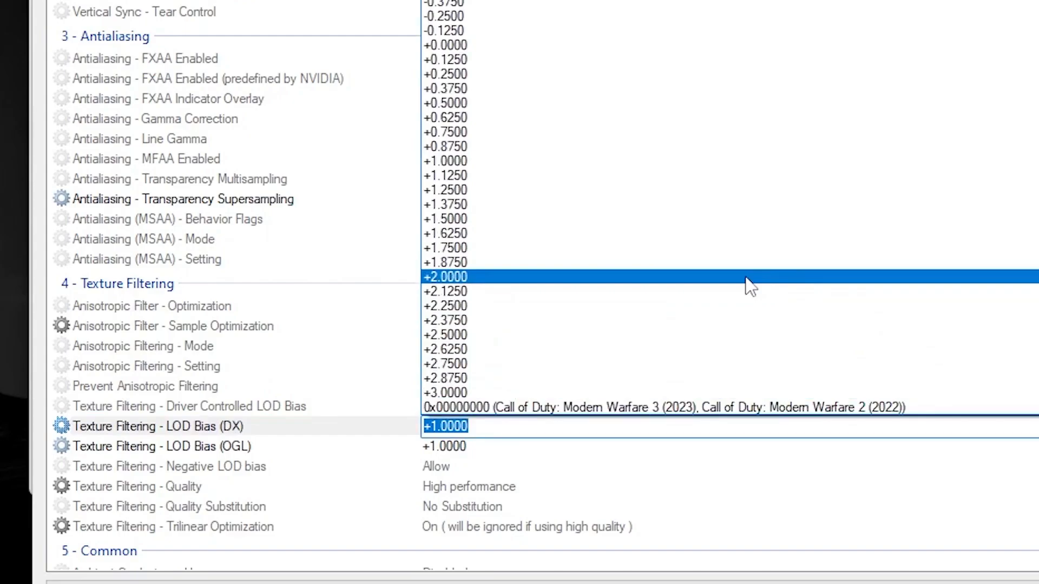
pyautogui.moveTo(478, 291)
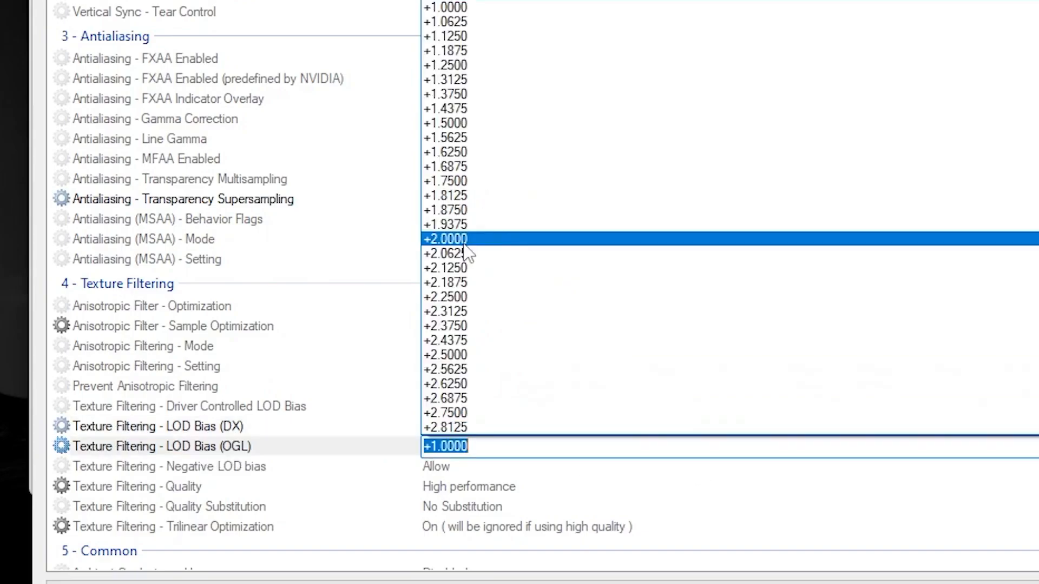
pyautogui.click(444, 238)
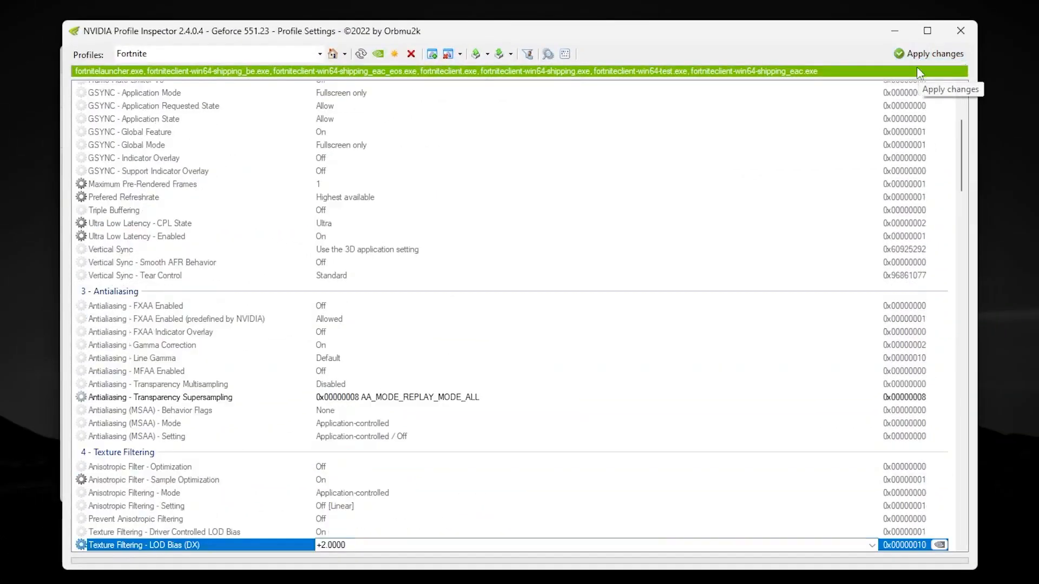
pyautogui.moveTo(409, 267)
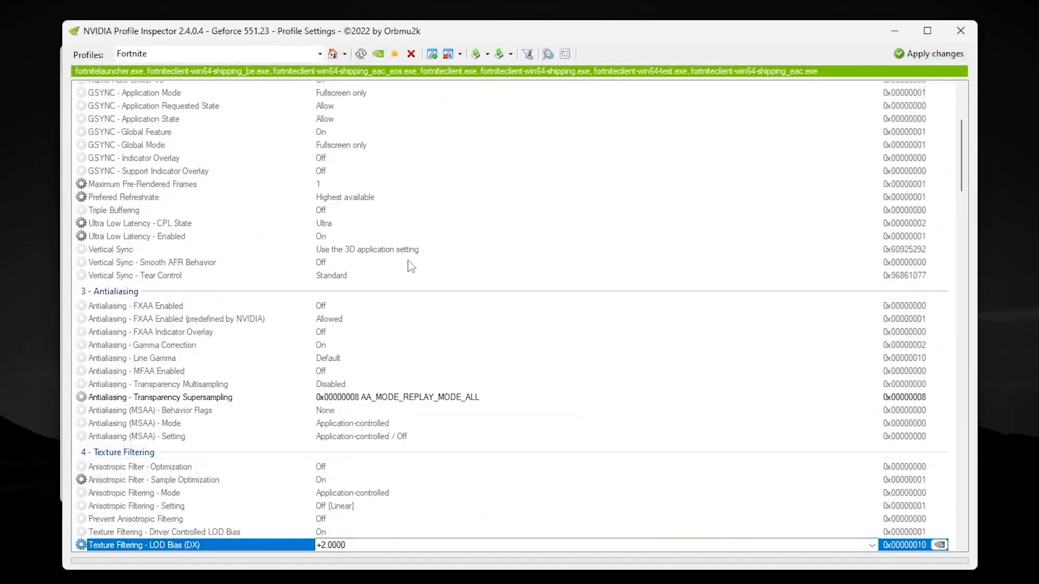
pyautogui.moveTo(497, 54)
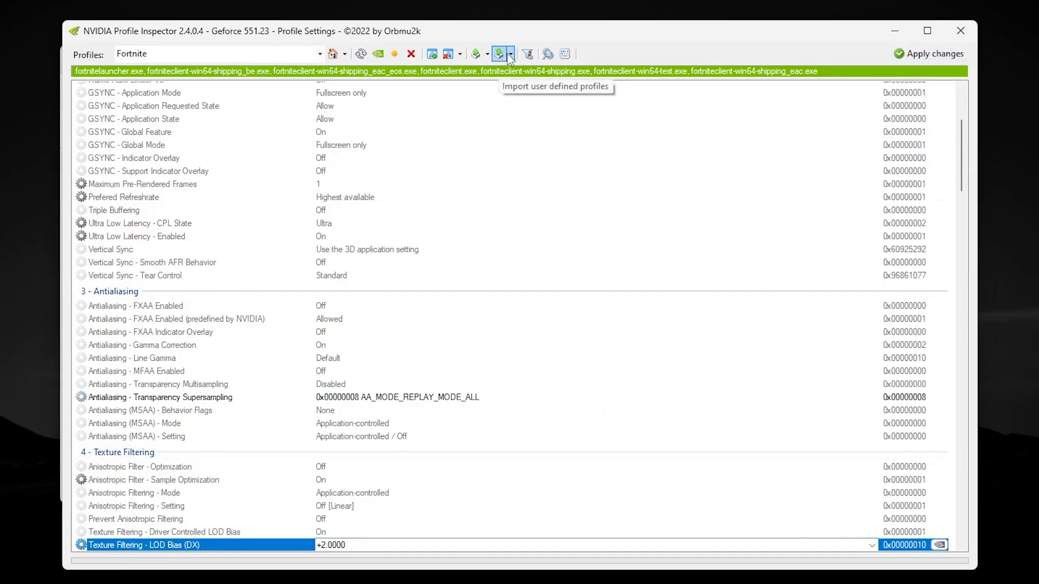
pyautogui.click(512, 54)
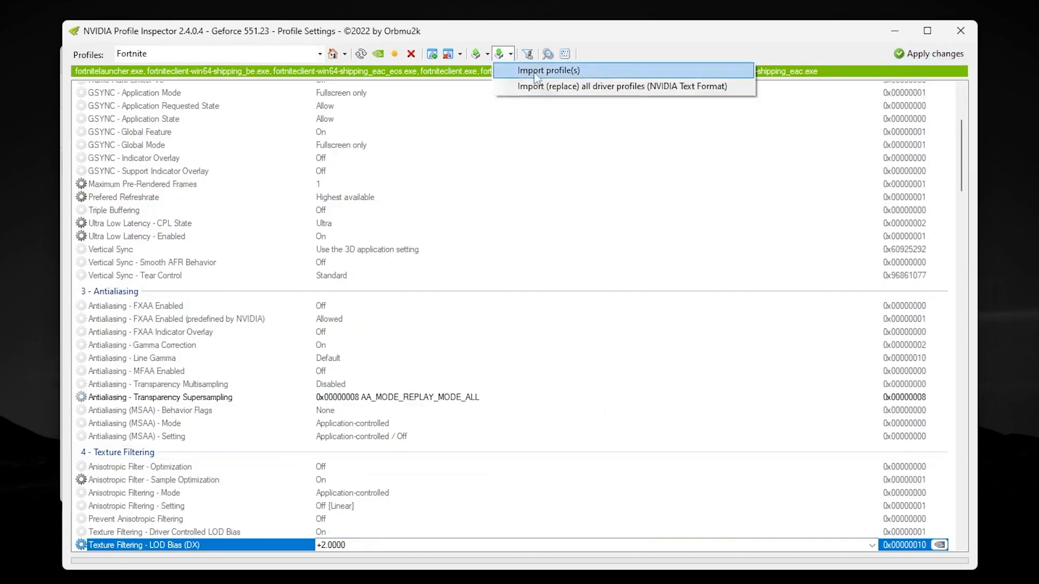
pyautogui.click(548, 71)
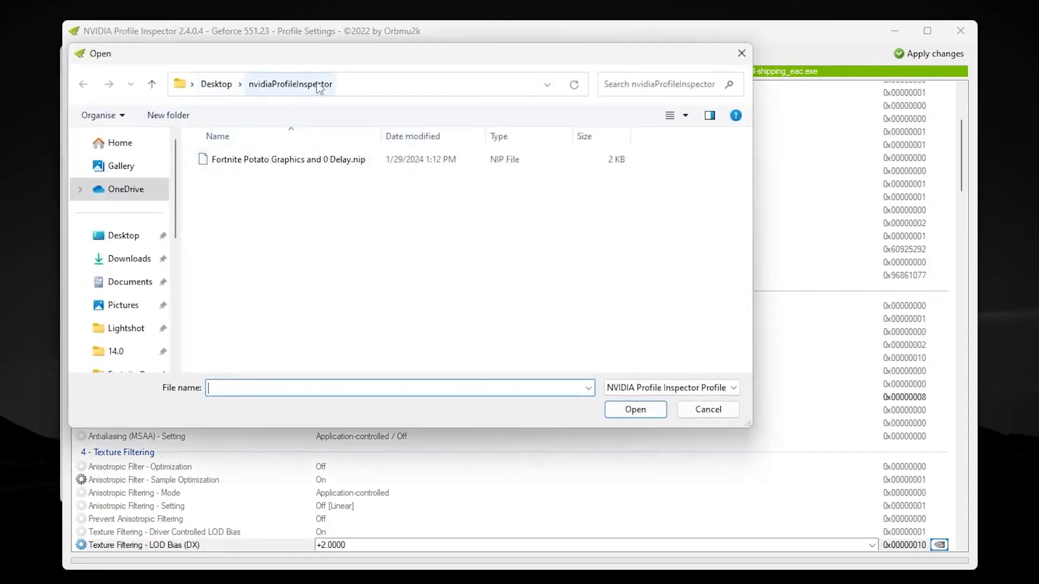
pyautogui.moveTo(284, 162)
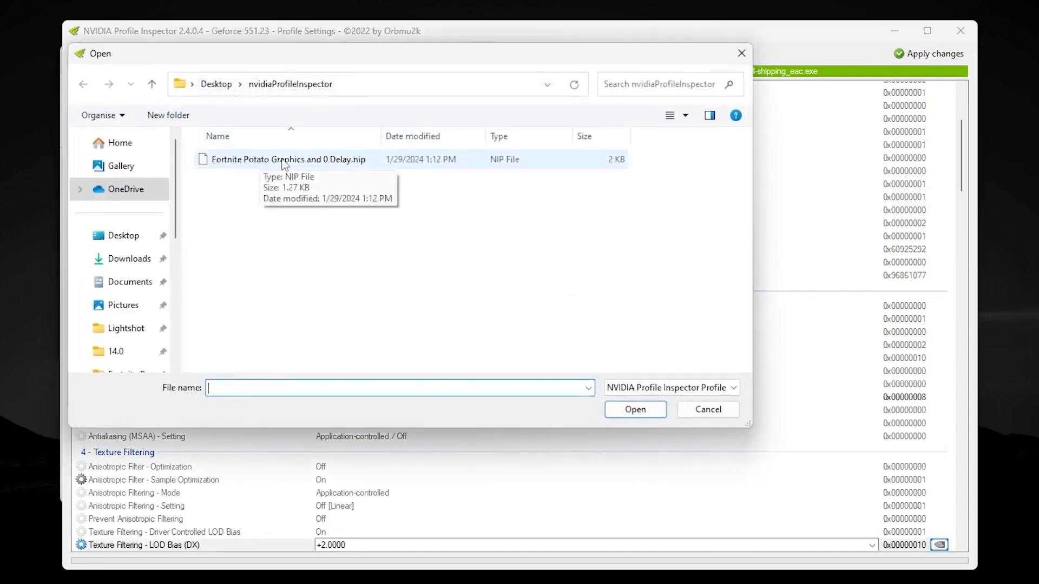
pyautogui.moveTo(715, 421)
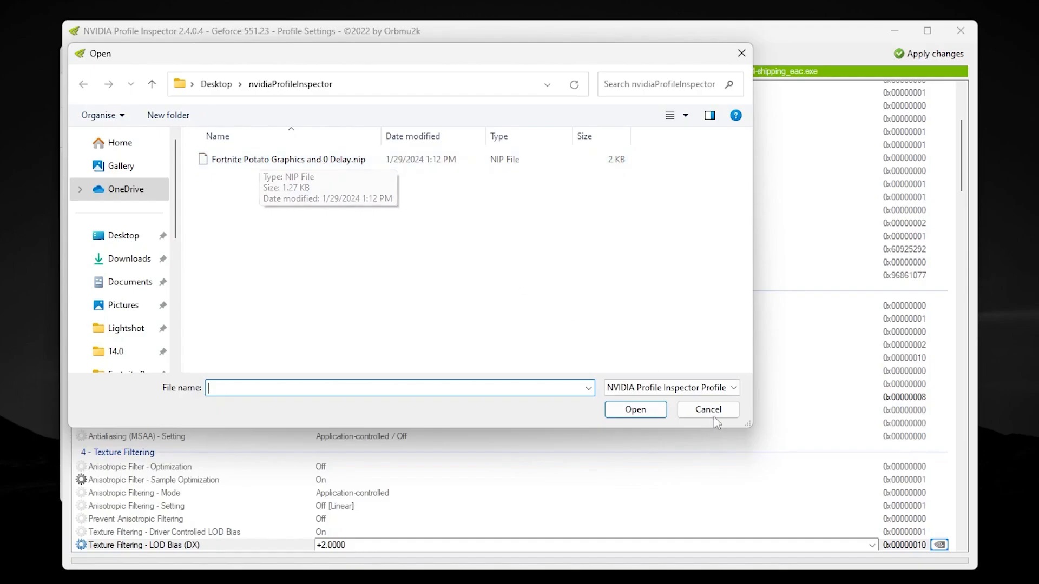
pyautogui.click(707, 409)
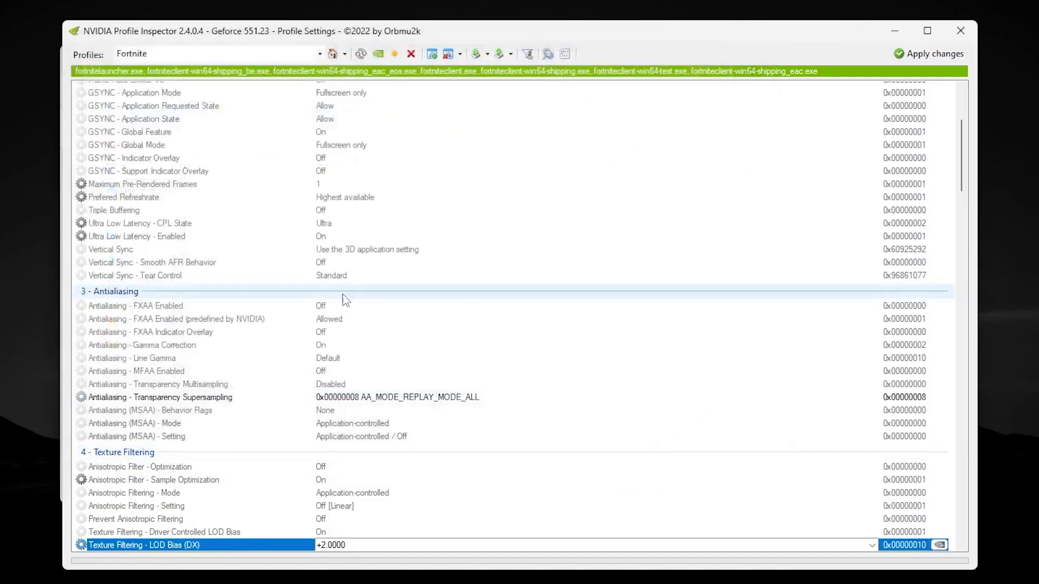
pyautogui.moveTo(537, 402)
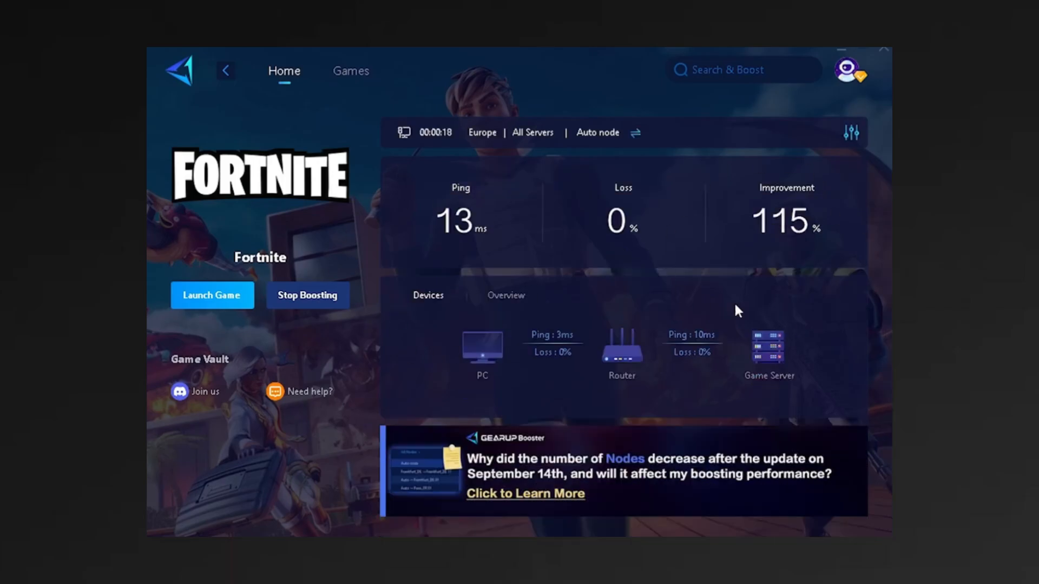
pyautogui.moveTo(767, 264)
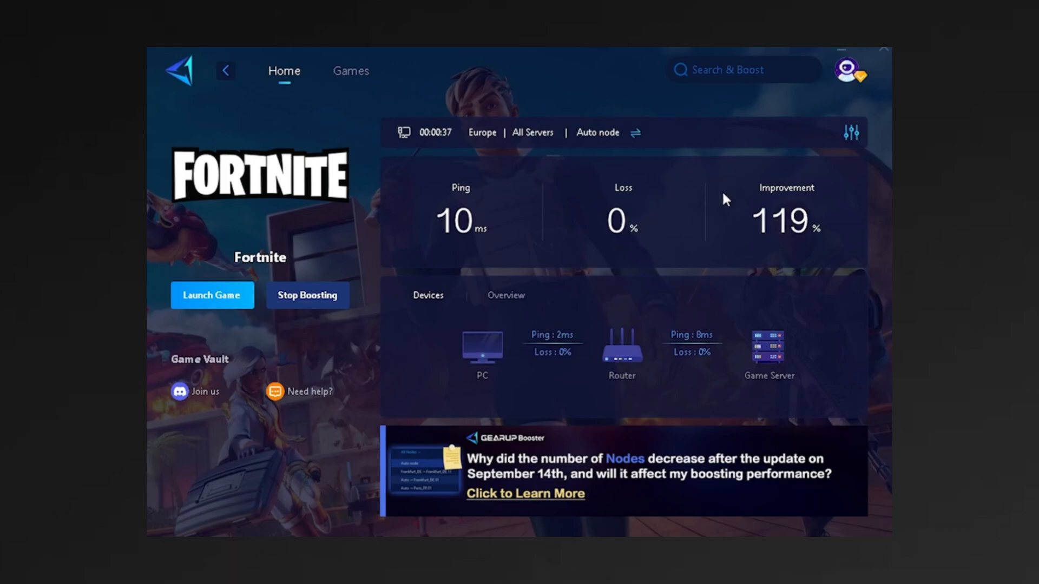
pyautogui.moveTo(457, 255)
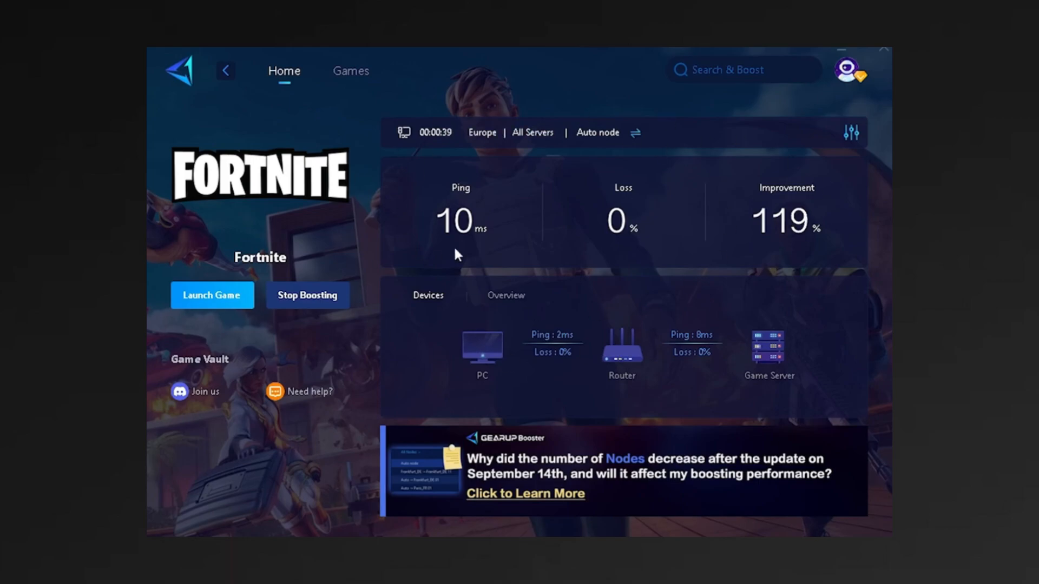
pyautogui.moveTo(507, 285)
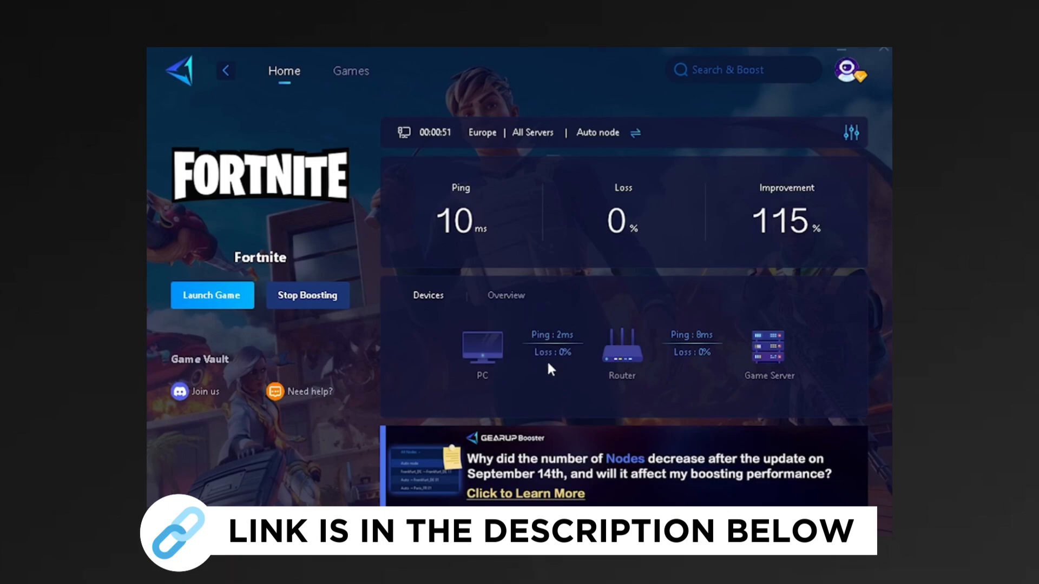
pyautogui.moveTo(795, 409)
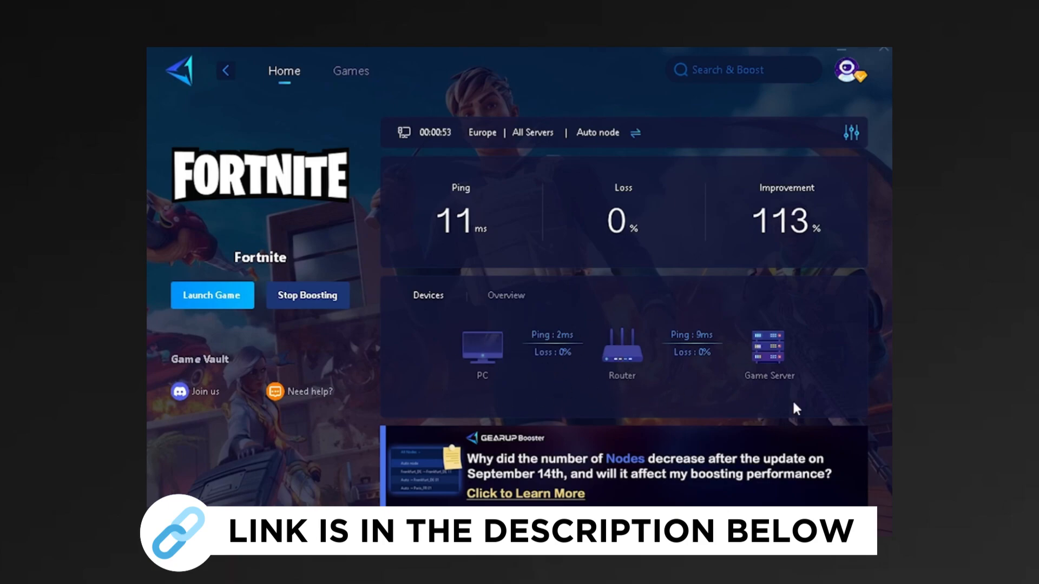
pyautogui.moveTo(769, 393)
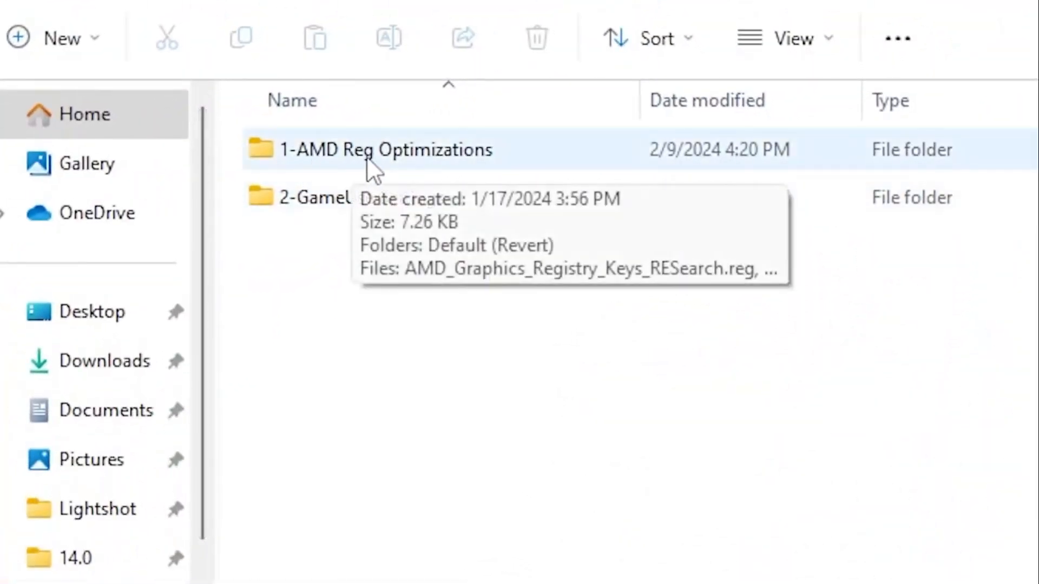
pyautogui.moveTo(436, 166)
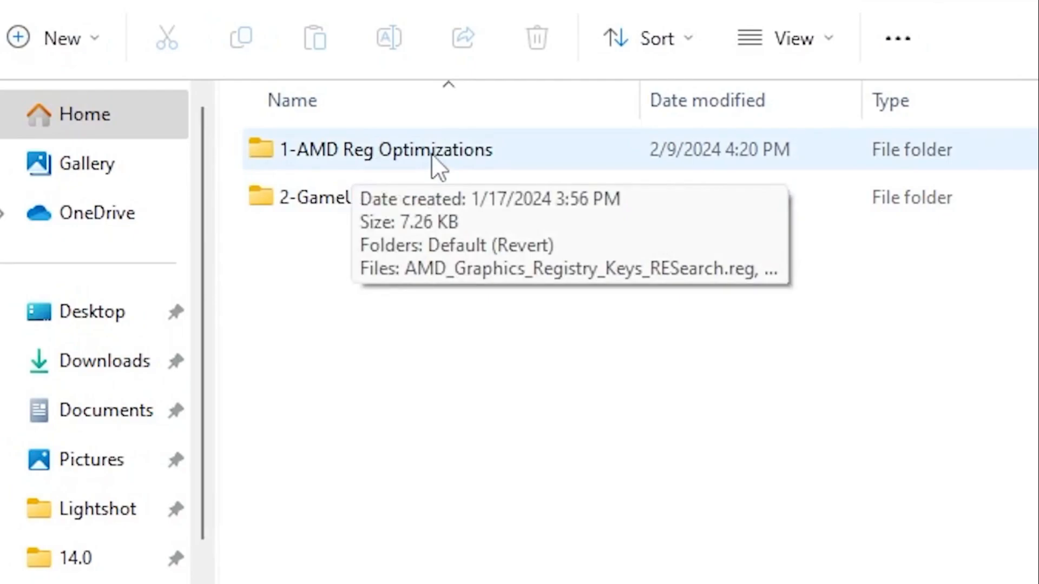
pyautogui.moveTo(487, 166)
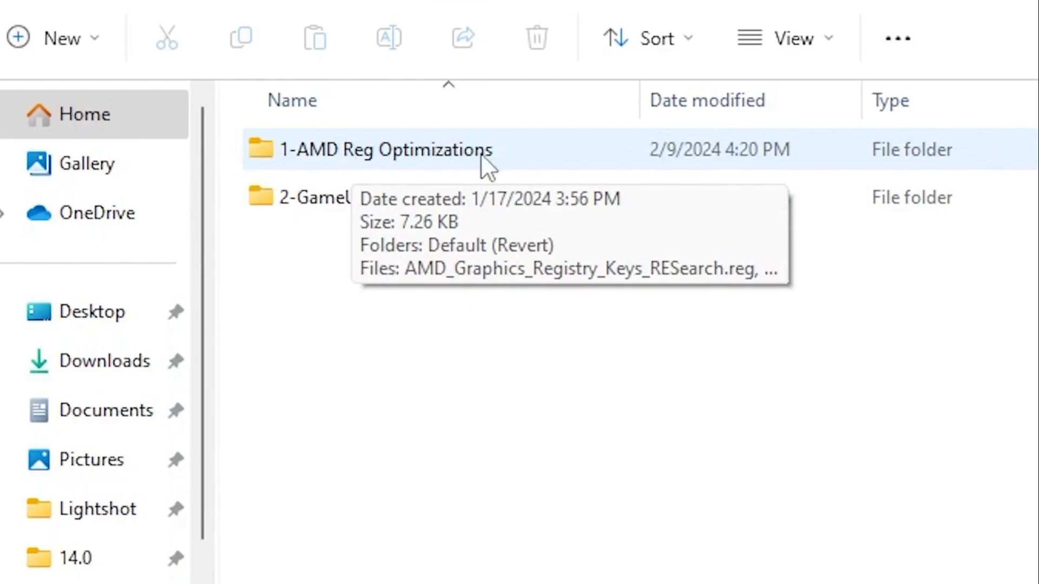
pyautogui.moveTo(285, 175)
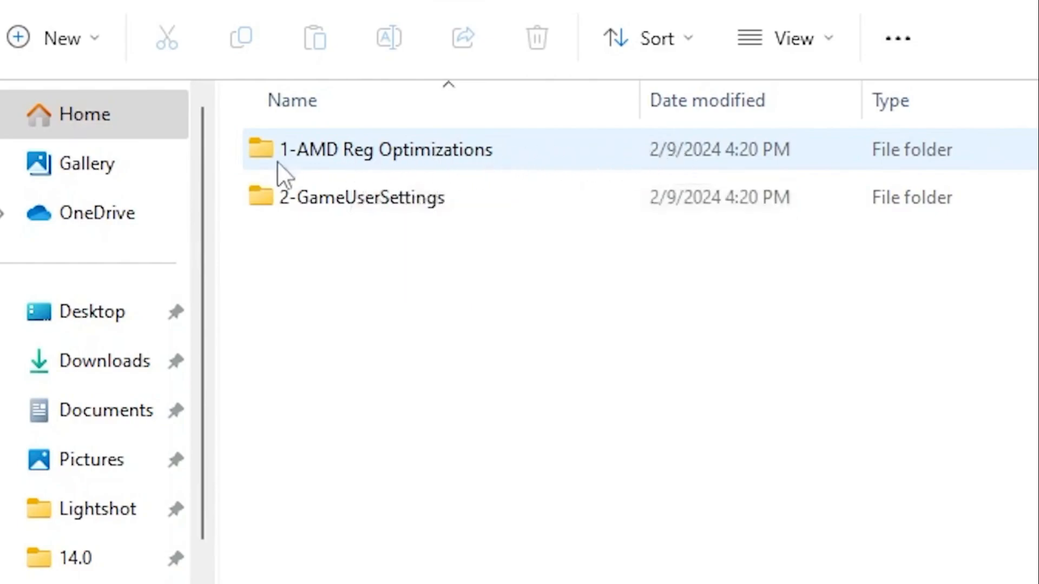
pyautogui.moveTo(371, 163)
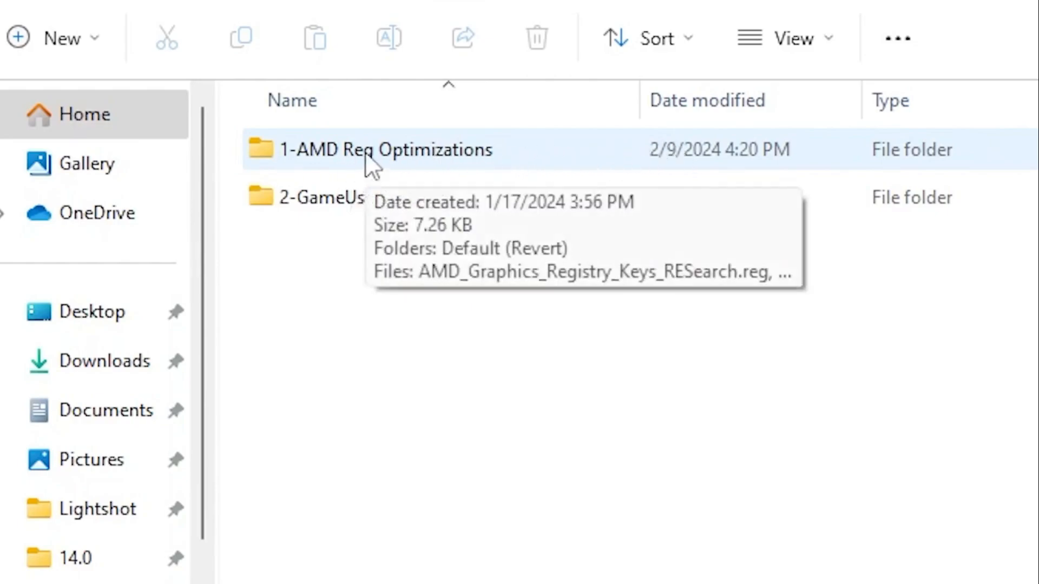
# Step: Run the AMD registry keys file and read the Read Me (Important).txt listing the AMD KMD keys
pyautogui.doubleClick(384, 150)
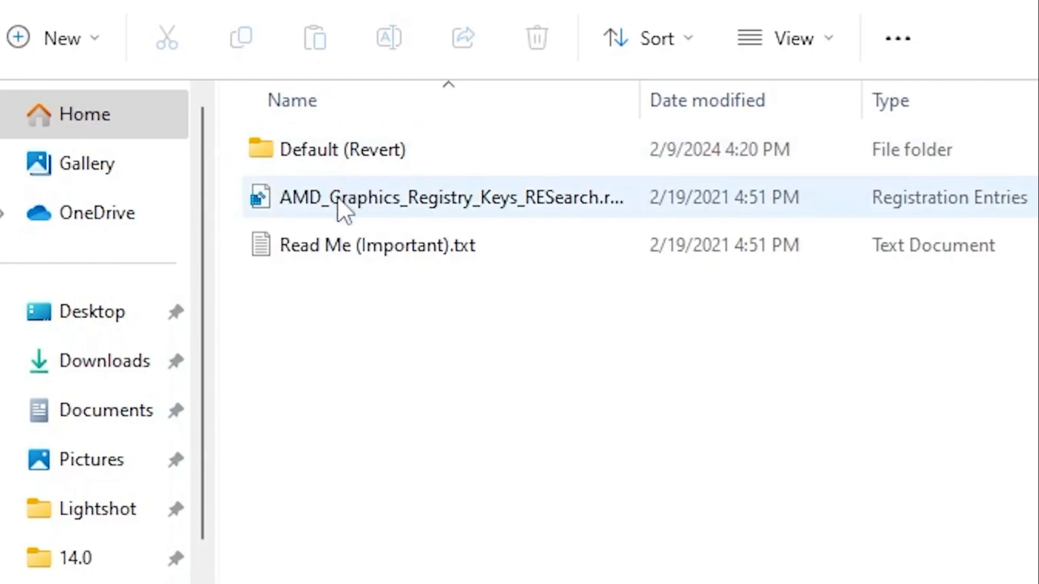
pyautogui.moveTo(543, 213)
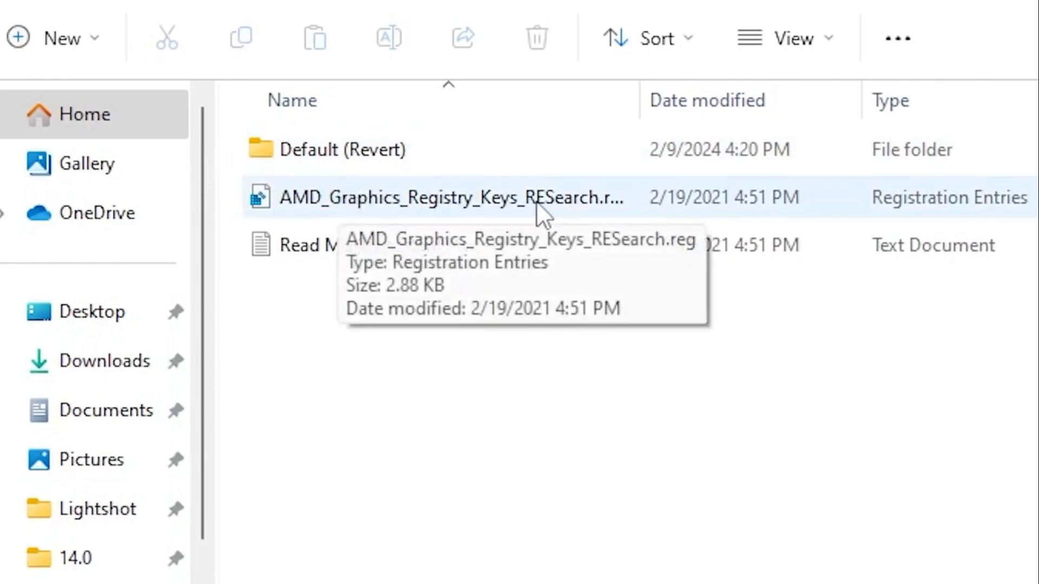
pyautogui.moveTo(453, 218)
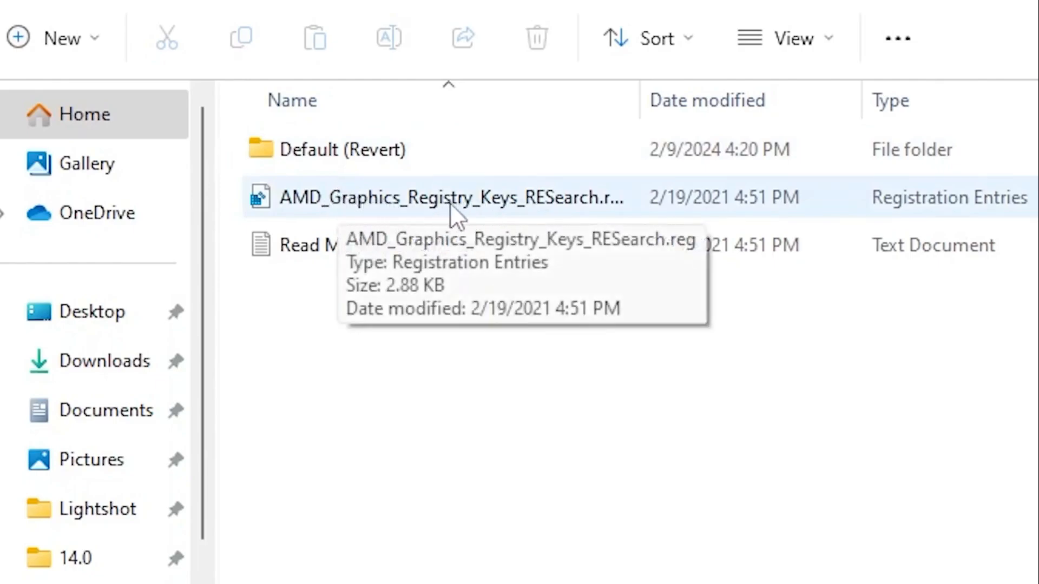
pyautogui.moveTo(561, 218)
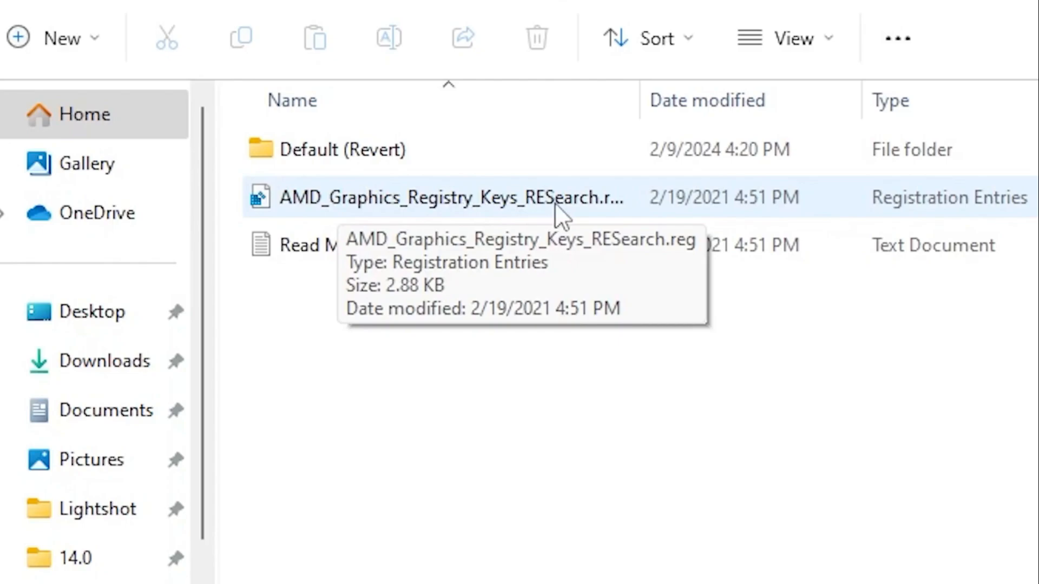
pyautogui.moveTo(428, 212)
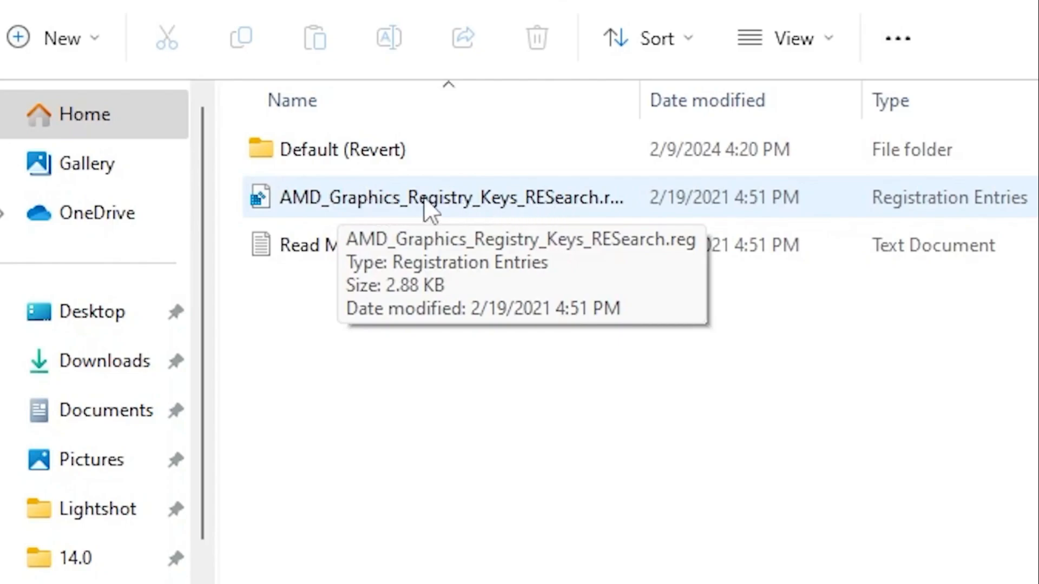
pyautogui.moveTo(455, 218)
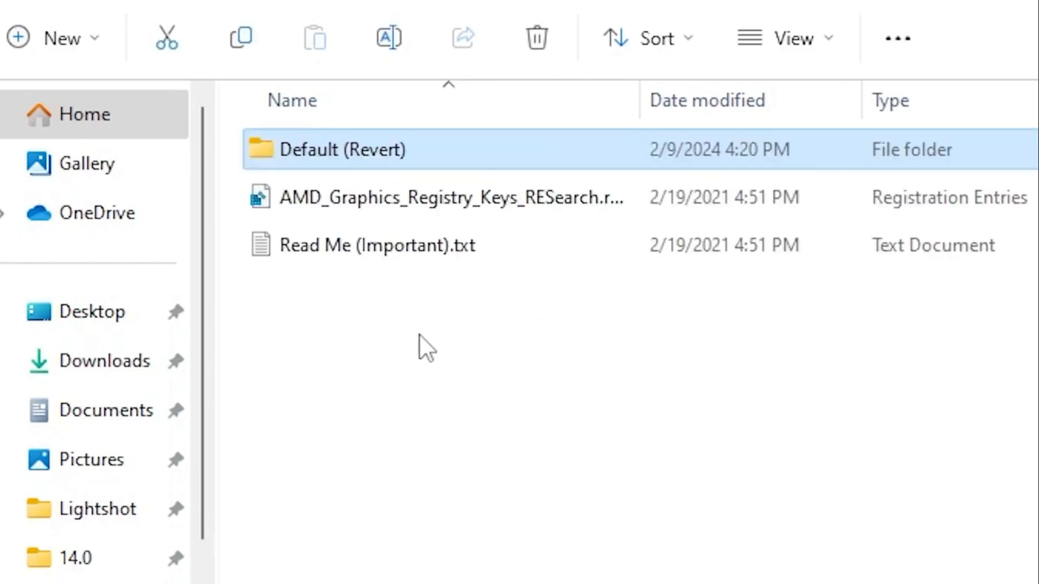
pyautogui.moveTo(454, 252)
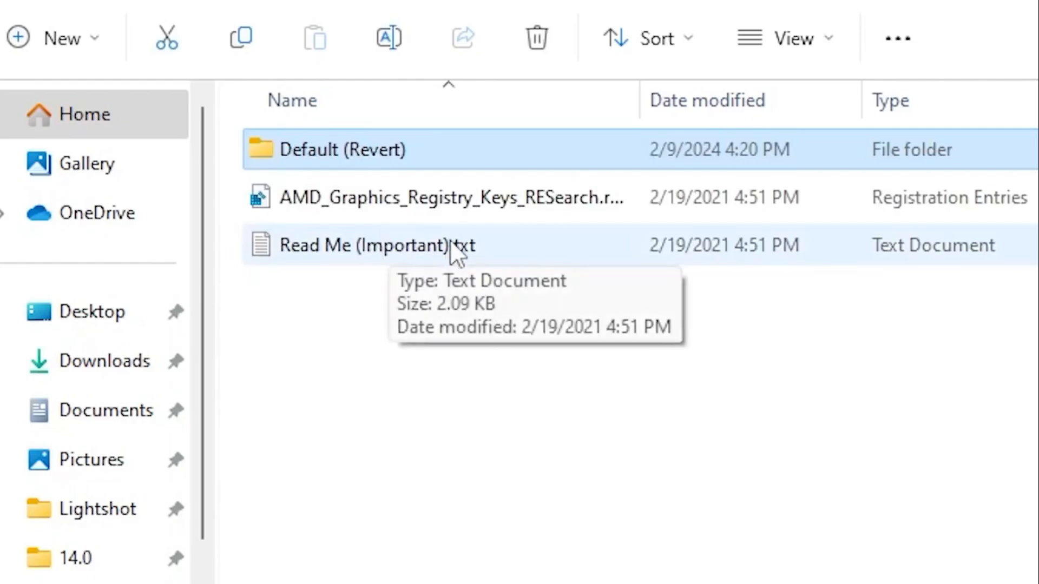
pyautogui.doubleClick(363, 245)
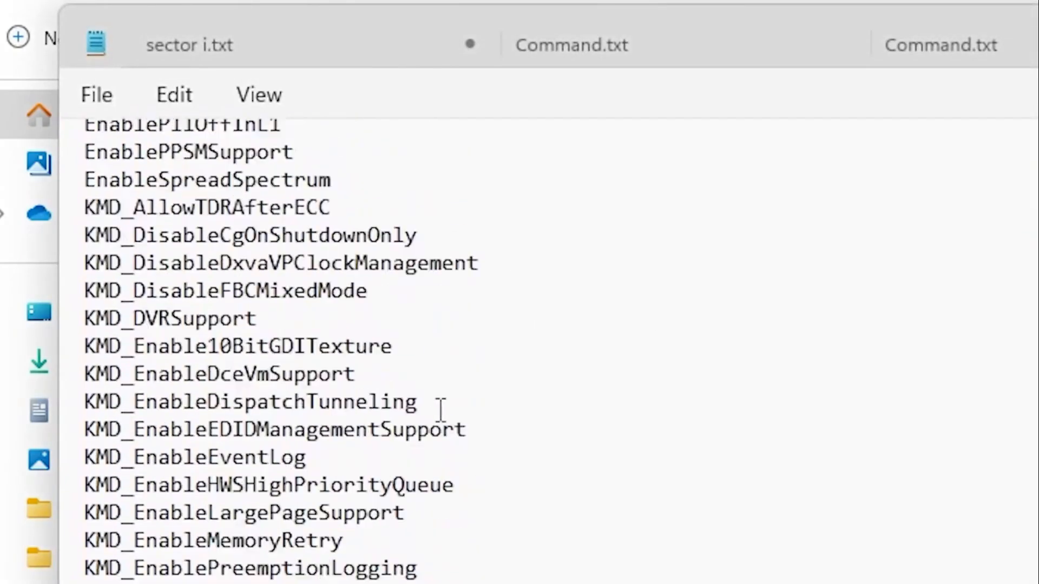
pyautogui.scroll(-3)
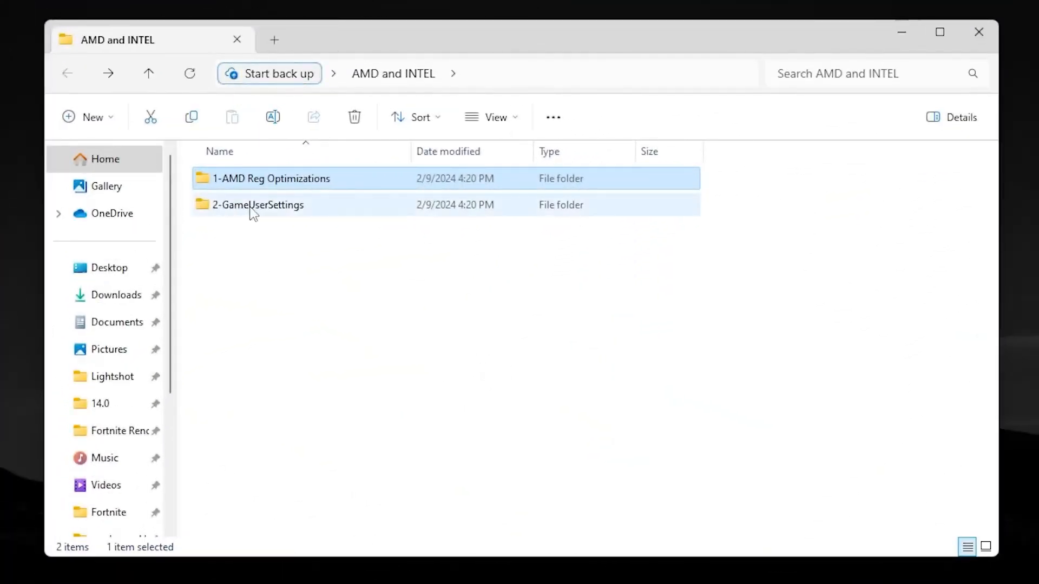
# Step: Copy GameUserSettings.ini from the 2-GameUserSettings folder via Show more options
pyautogui.doubleClick(257, 205)
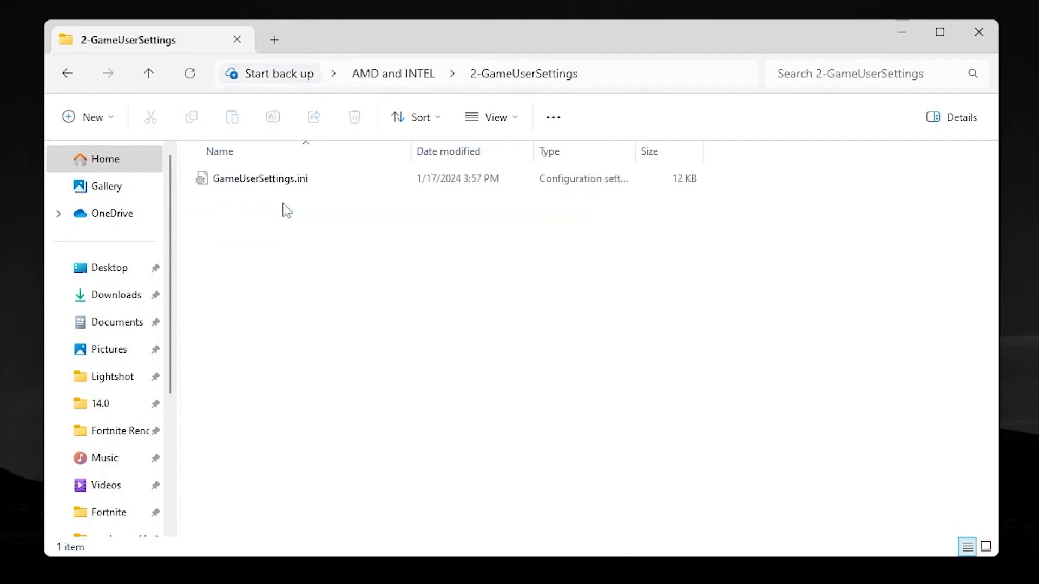
pyautogui.moveTo(361, 178)
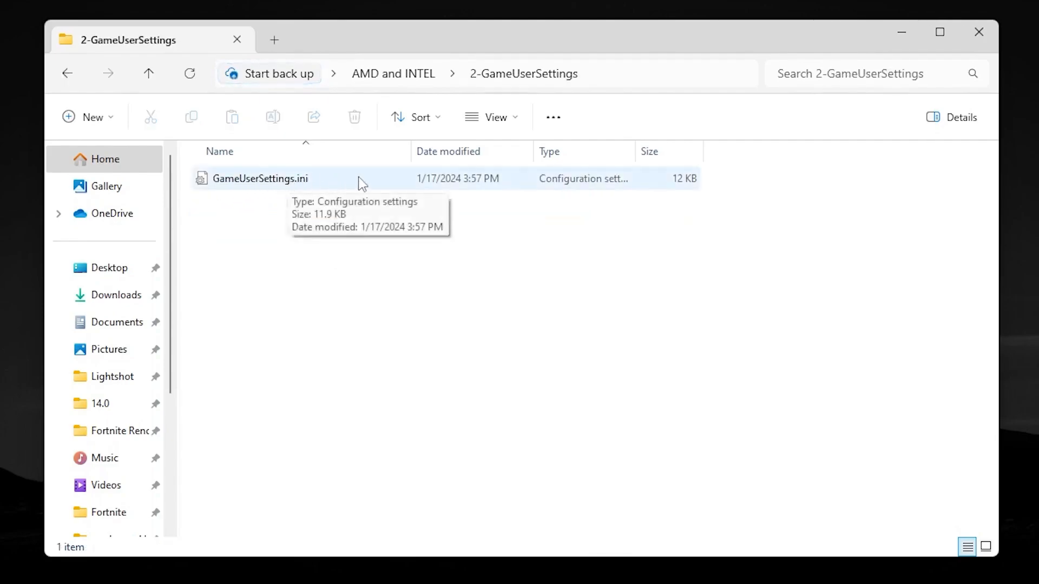
pyautogui.rightClick(259, 178)
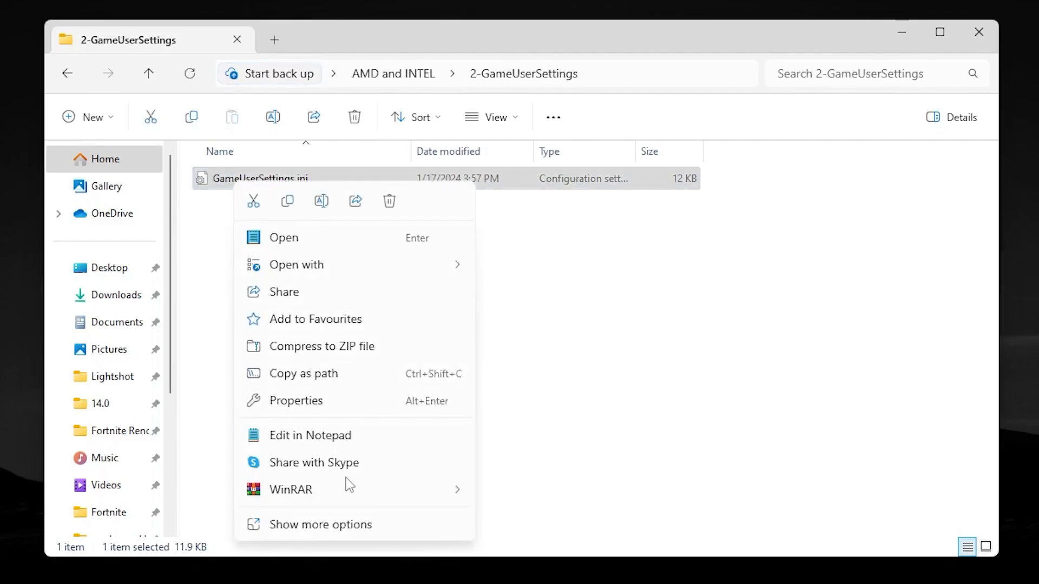
pyautogui.click(320, 524)
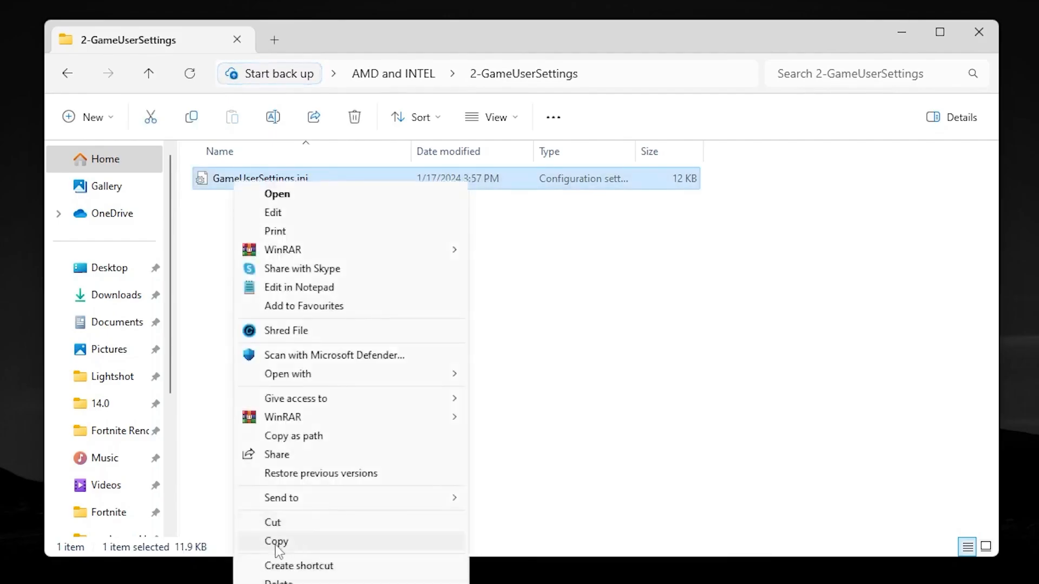
pyautogui.click(276, 541)
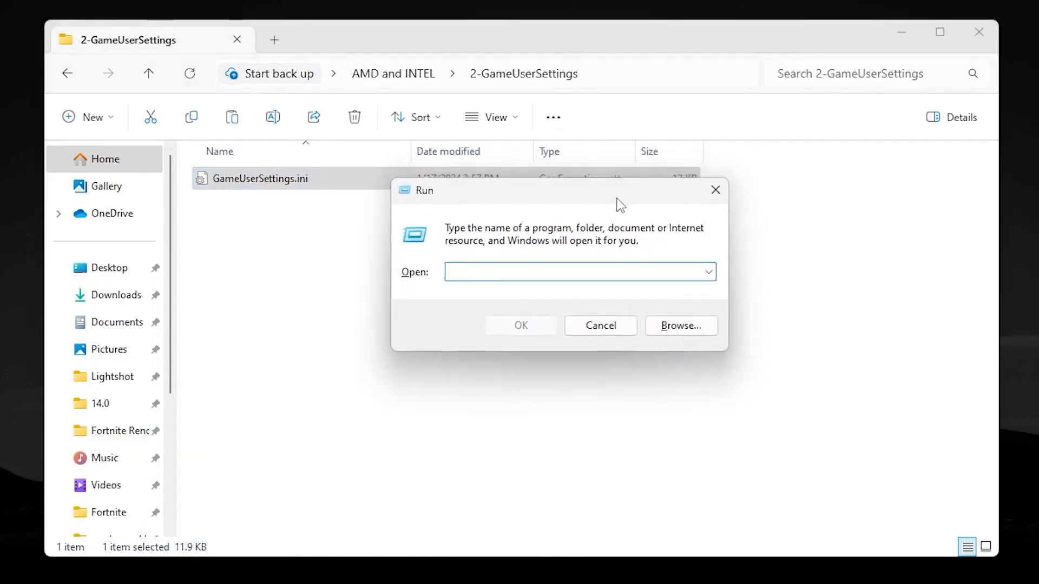
# Step: Go to %appdata% and into Fortnite's Saved config folder
pyautogui.write('%appda')
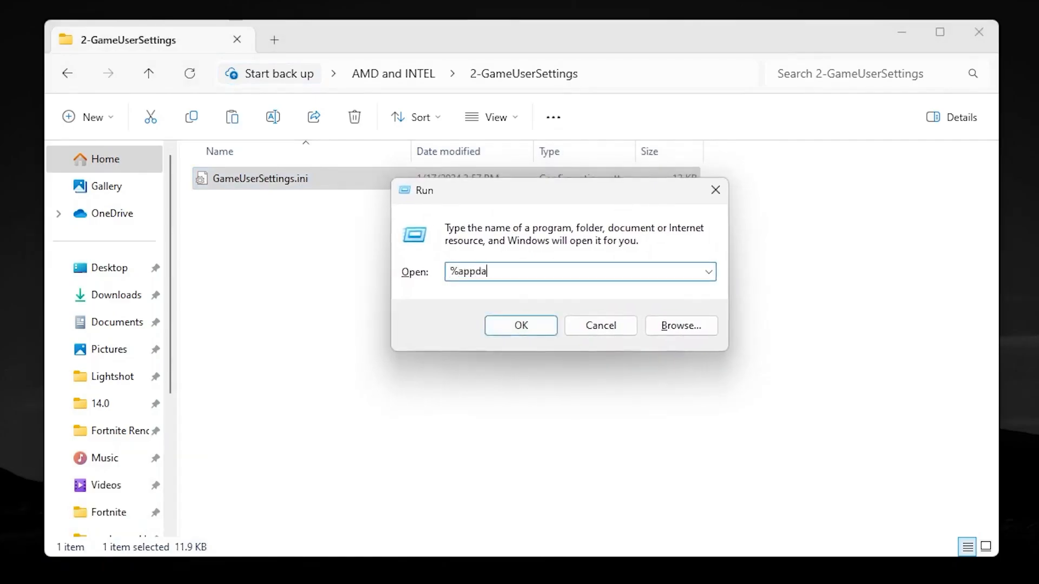
pyautogui.click(520, 326)
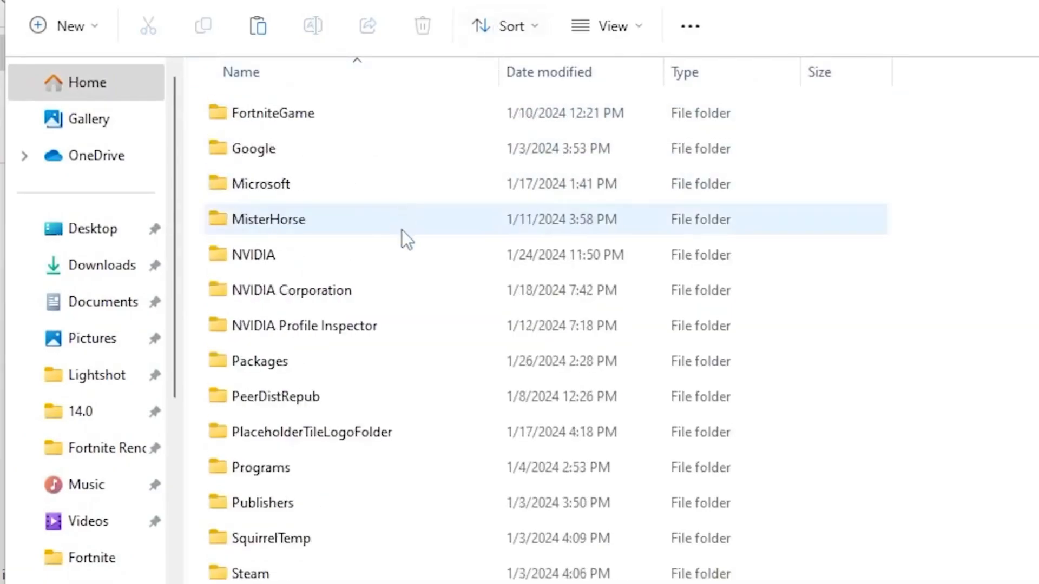
pyautogui.scroll(3)
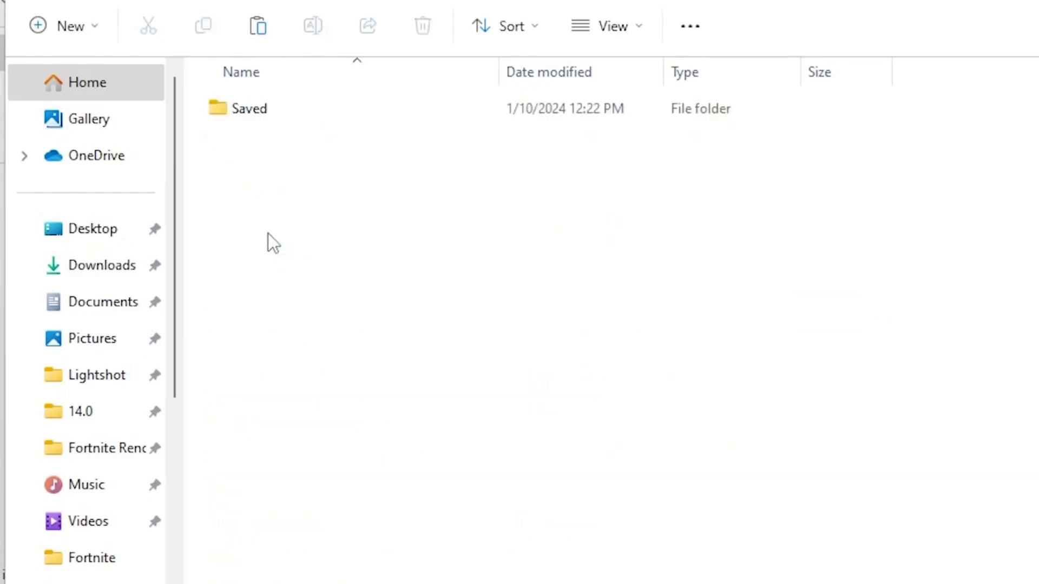
pyautogui.doubleClick(250, 108)
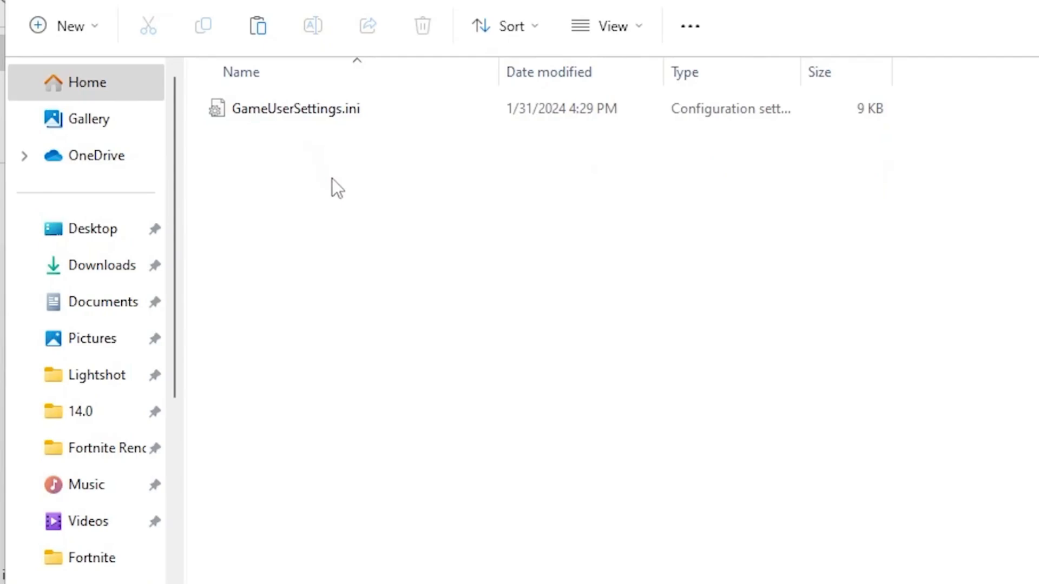
# Step: Paste the copied GameUserSettings.ini and replace the existing file in WindowsClient
pyautogui.rightClick(335, 186)
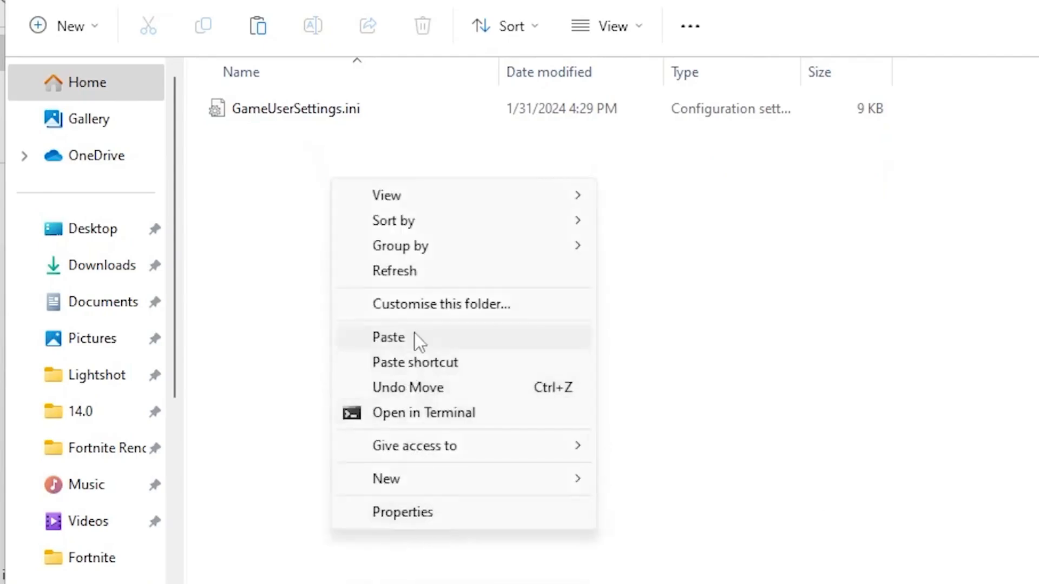
pyautogui.click(389, 338)
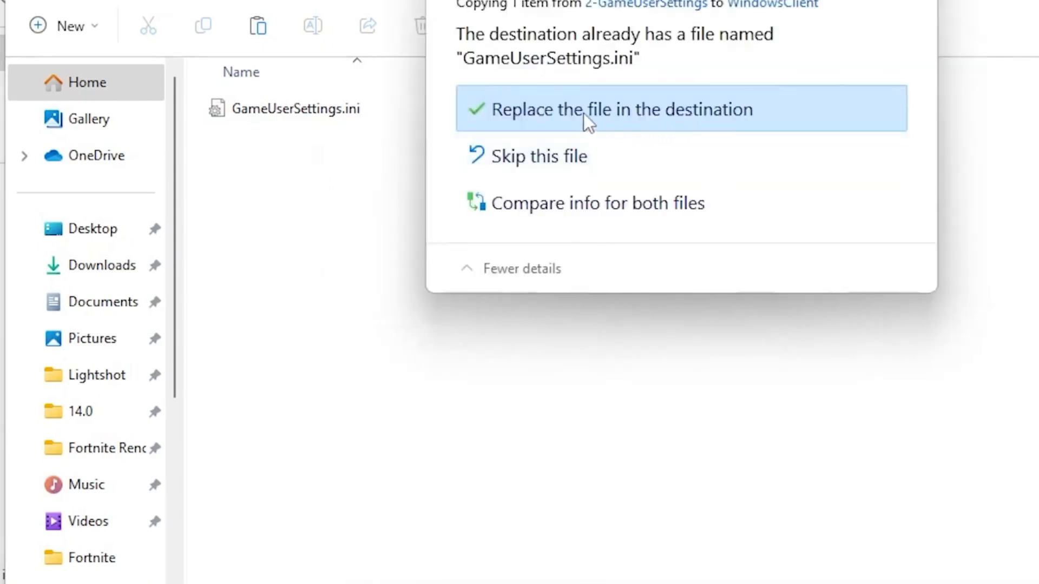
pyautogui.click(618, 109)
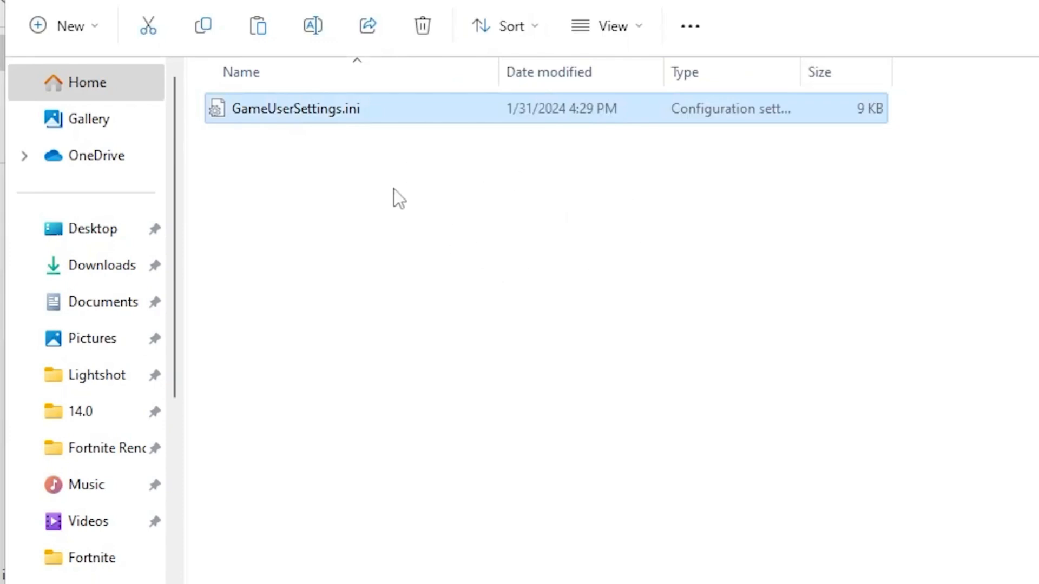
pyautogui.moveTo(417, 235)
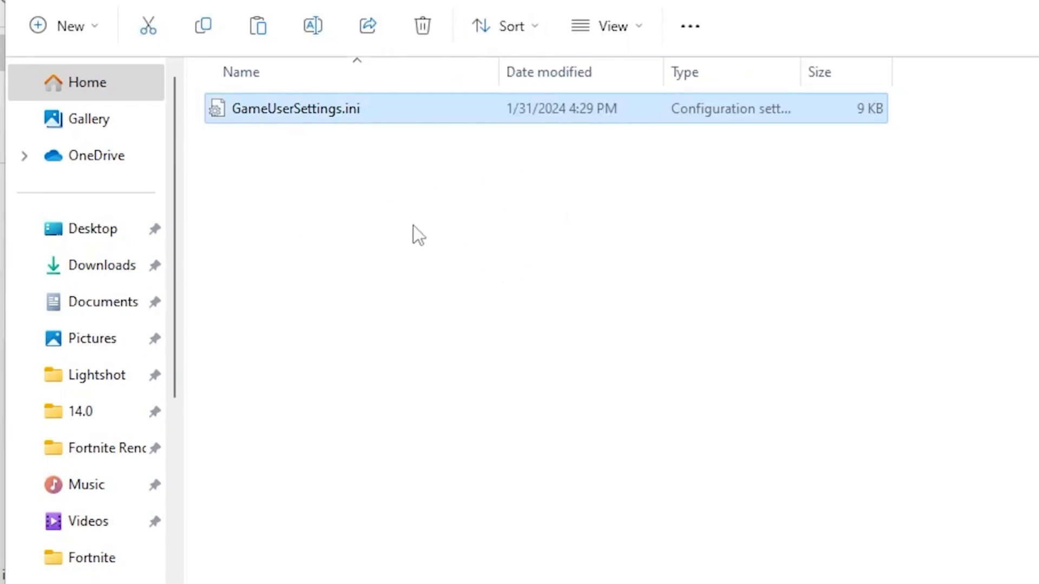